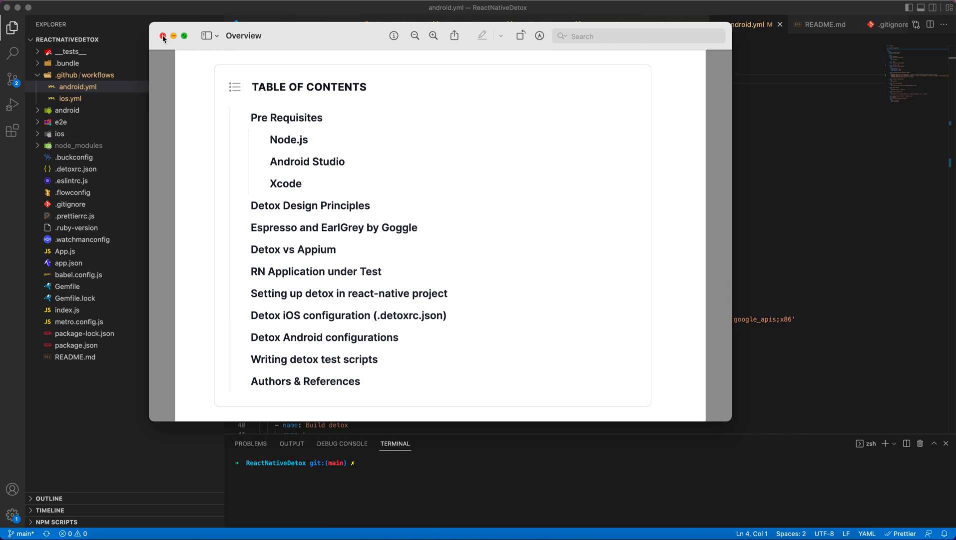
# Step: Close the table of contents Quick Look preview to reveal android.yml in the editor
pyautogui.click(162, 36)
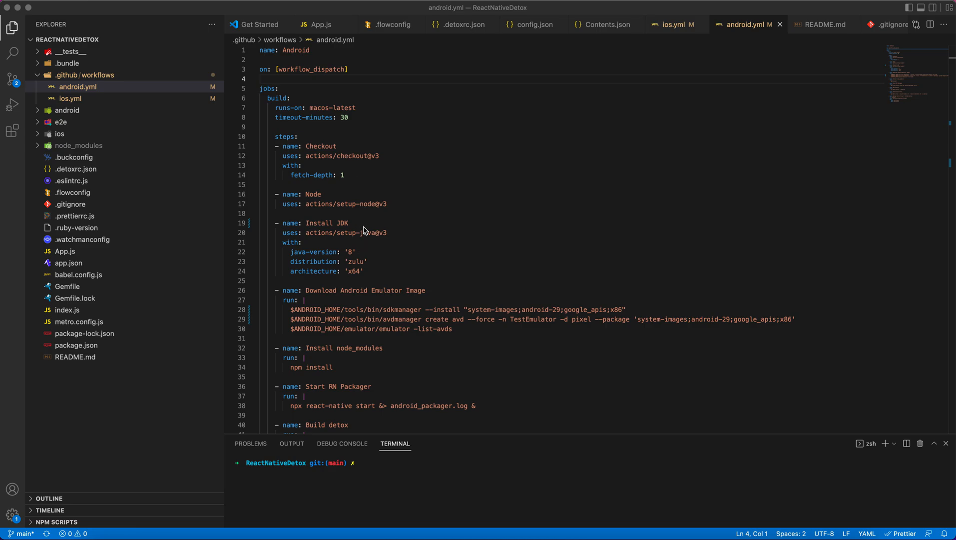
pyautogui.moveTo(370, 229)
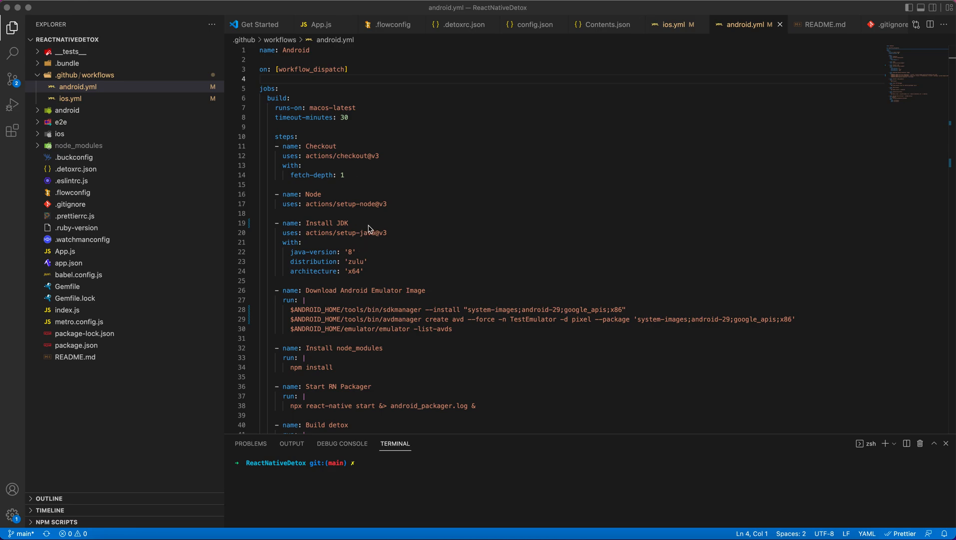
pyautogui.moveTo(409, 227)
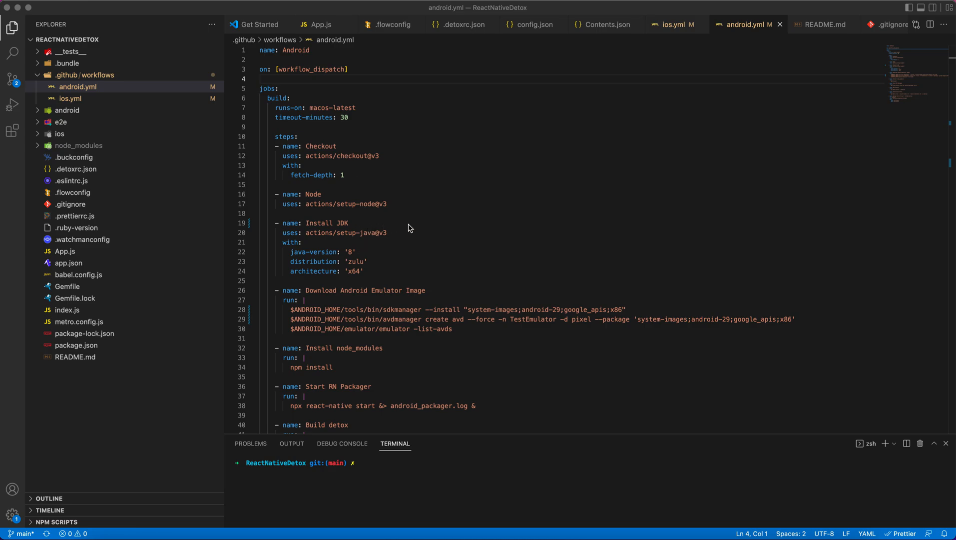
pyautogui.moveTo(428, 229)
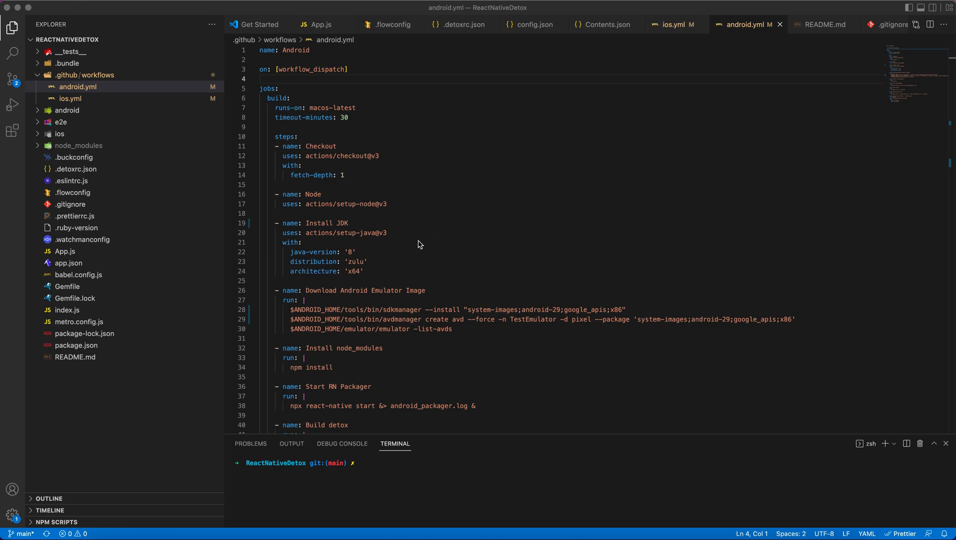
pyautogui.moveTo(408, 260)
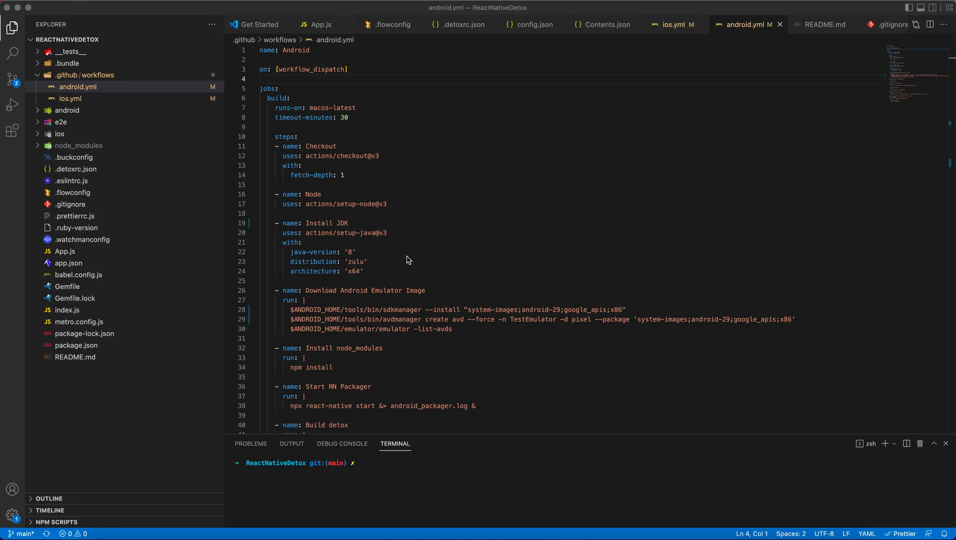
pyautogui.moveTo(325, 178)
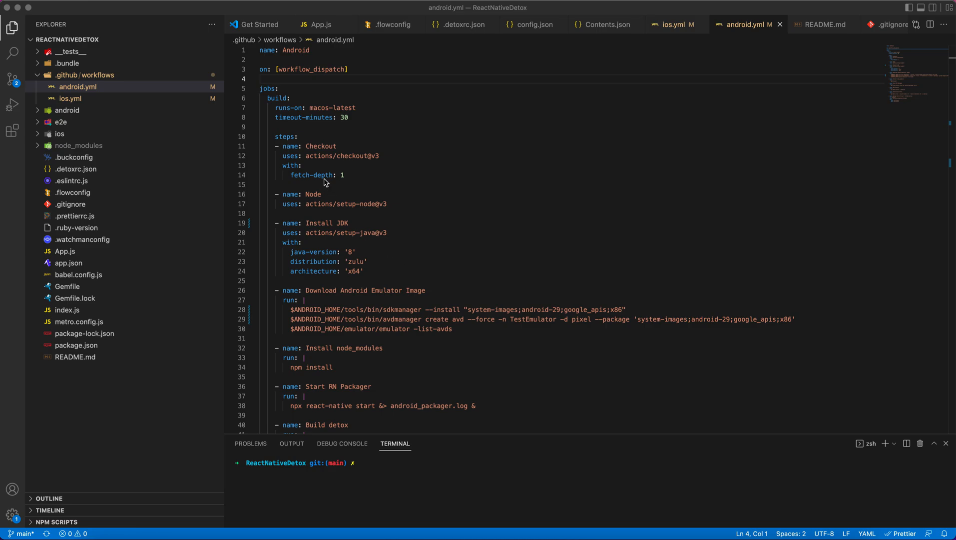
pyautogui.moveTo(348, 166)
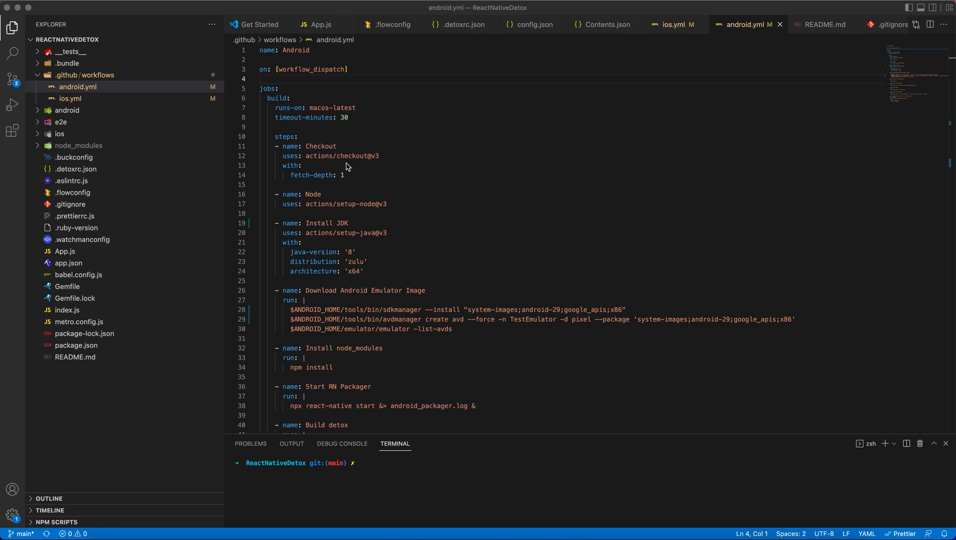
pyautogui.moveTo(343, 139)
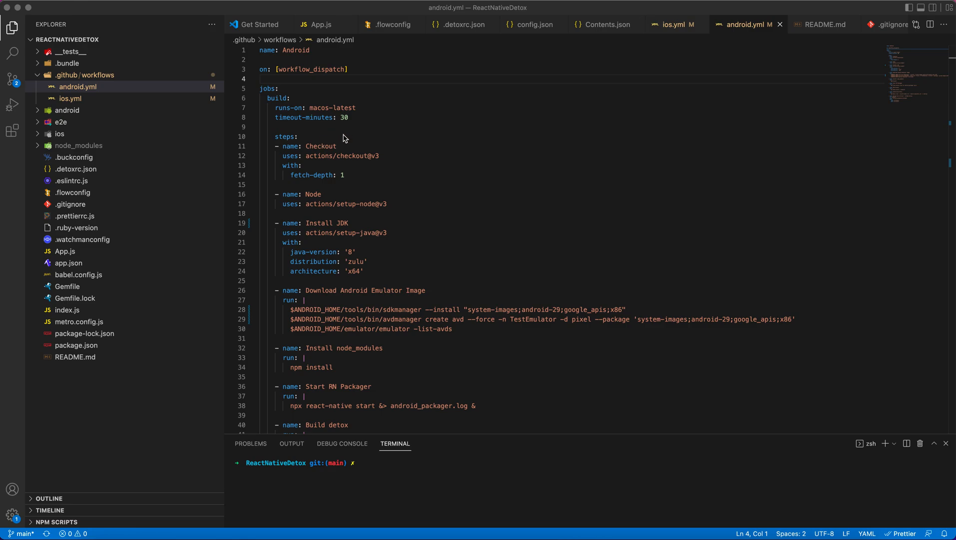
pyautogui.moveTo(109, 86)
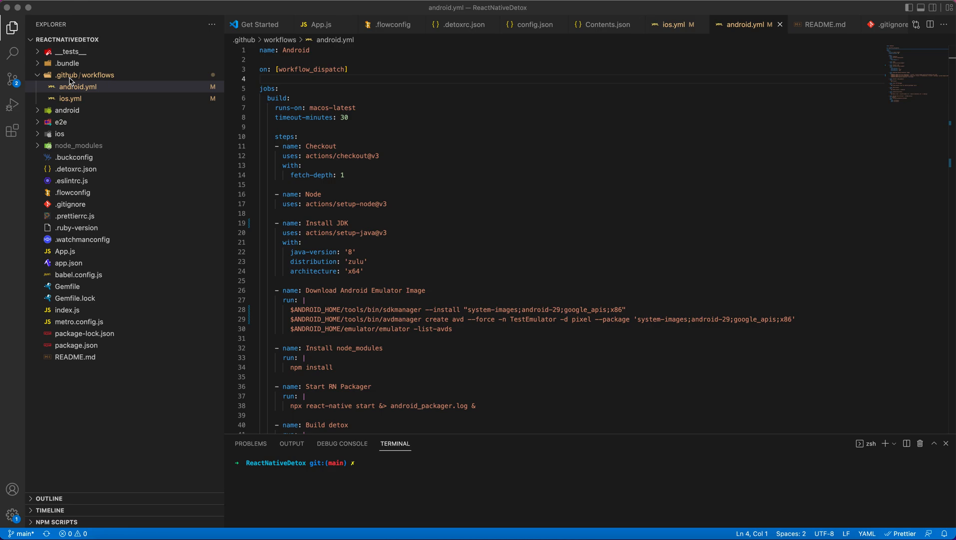
# Step: Switch to the browser and bring up the Java-Selenium-Maven repository tab
pyautogui.click(78, 86)
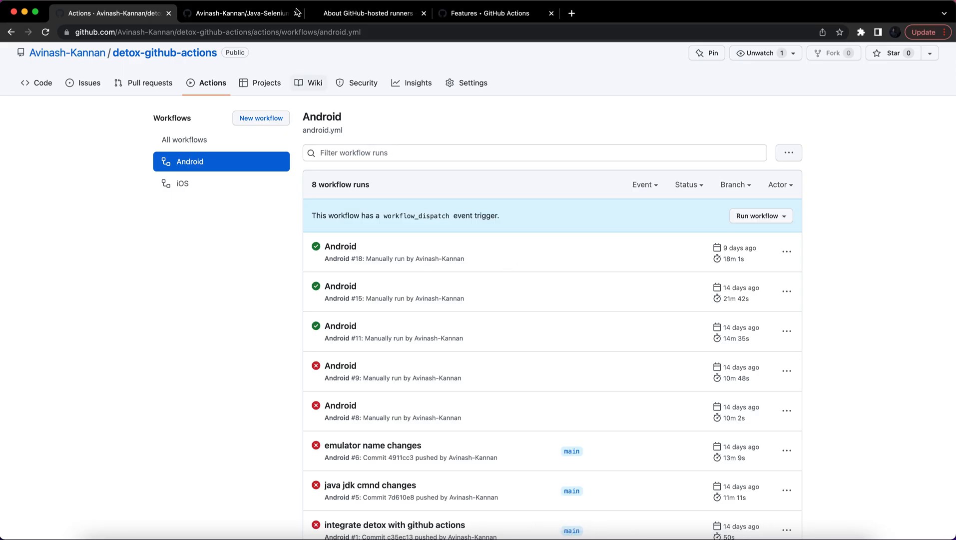
pyautogui.click(245, 12)
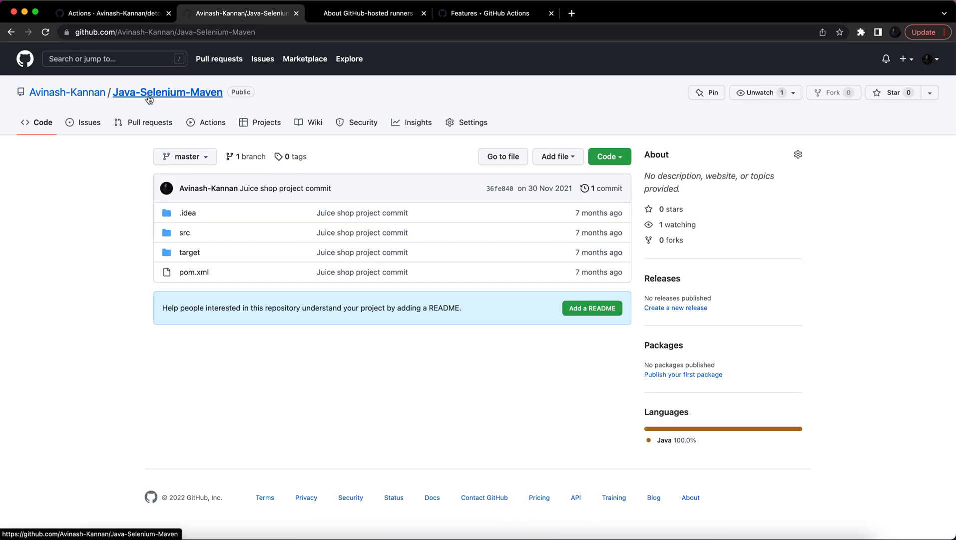
pyautogui.moveTo(186, 101)
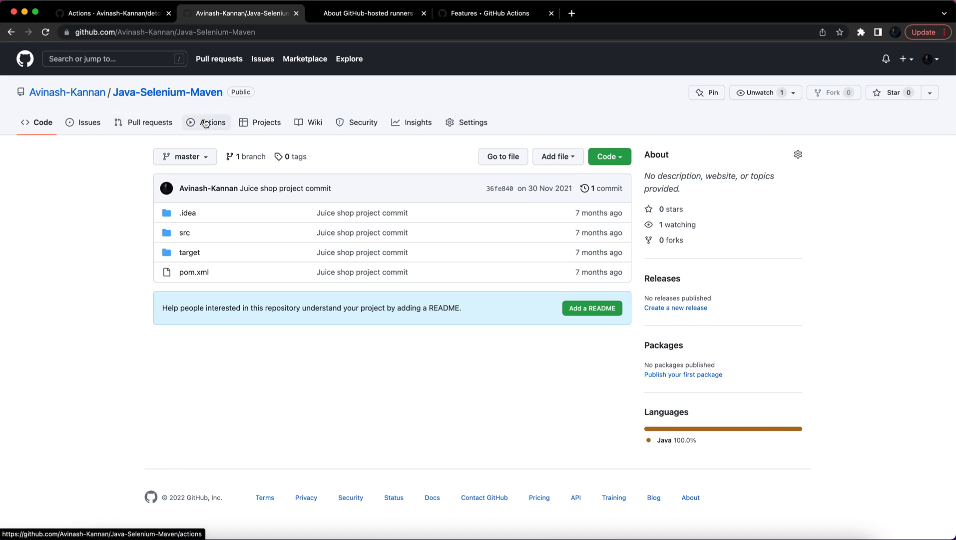
# Step: Open the repository's Actions page and choose Configure on the Java with Maven starter
pyautogui.click(214, 122)
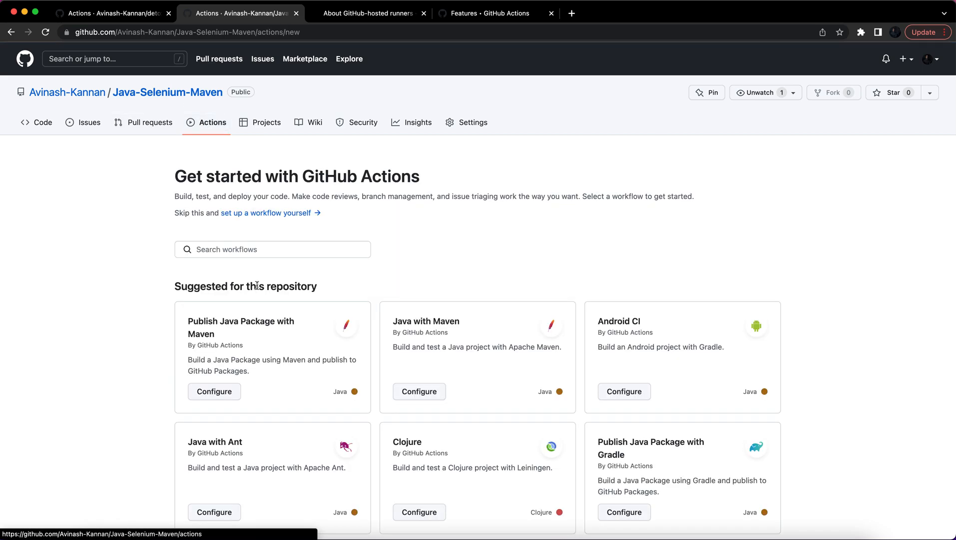
pyautogui.scroll(-3)
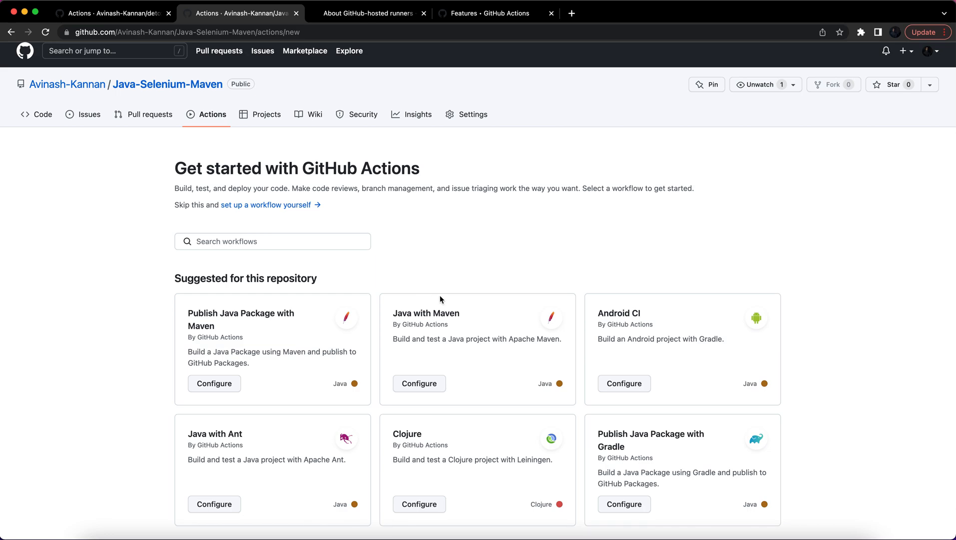
pyautogui.click(419, 383)
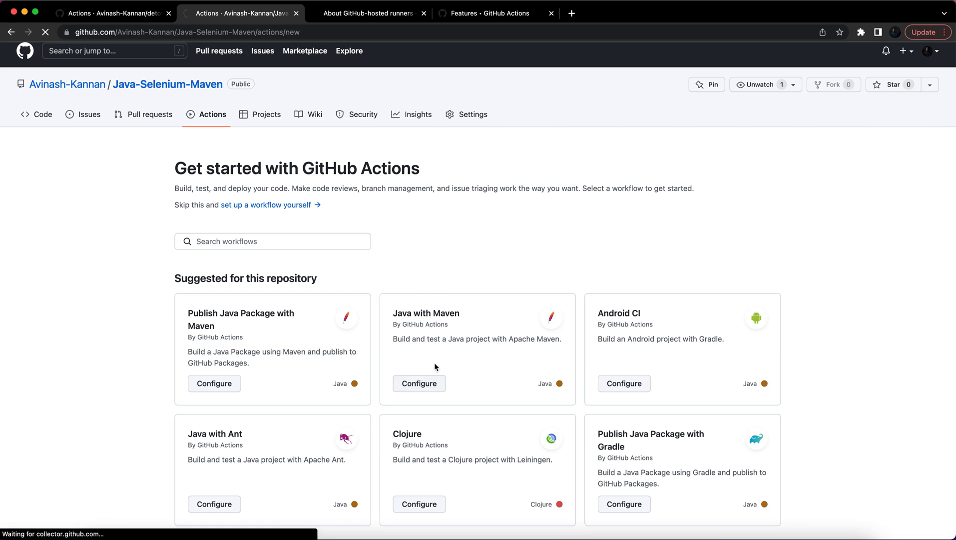
# Step: Open a new maven.yml drafted from the Java CI with Maven template using JDK 11
pyautogui.click(419, 383)
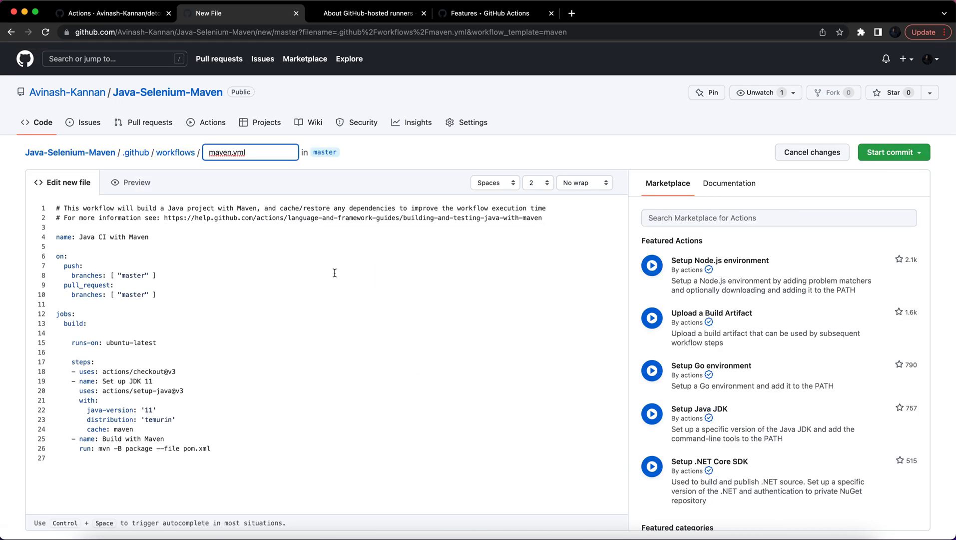
pyautogui.moveTo(173, 156)
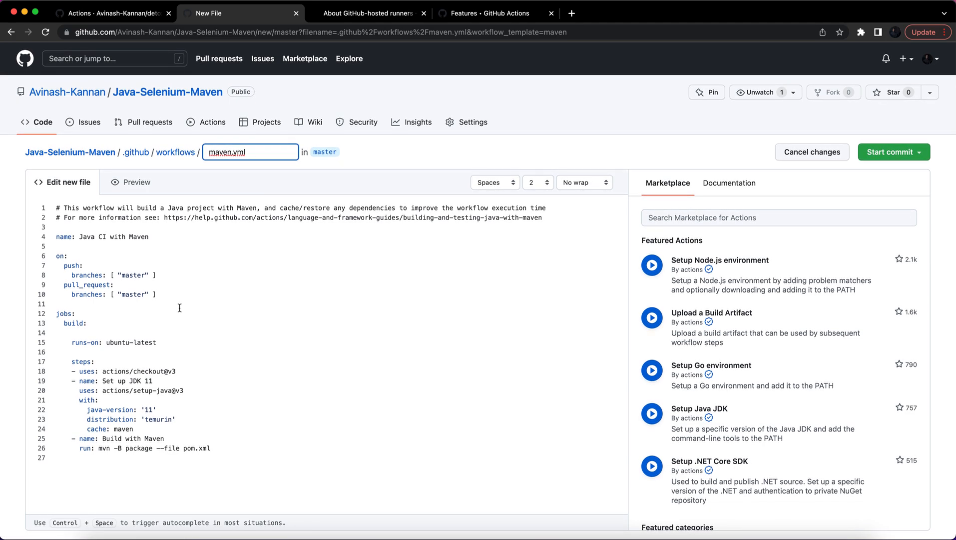
pyautogui.moveTo(387, 272)
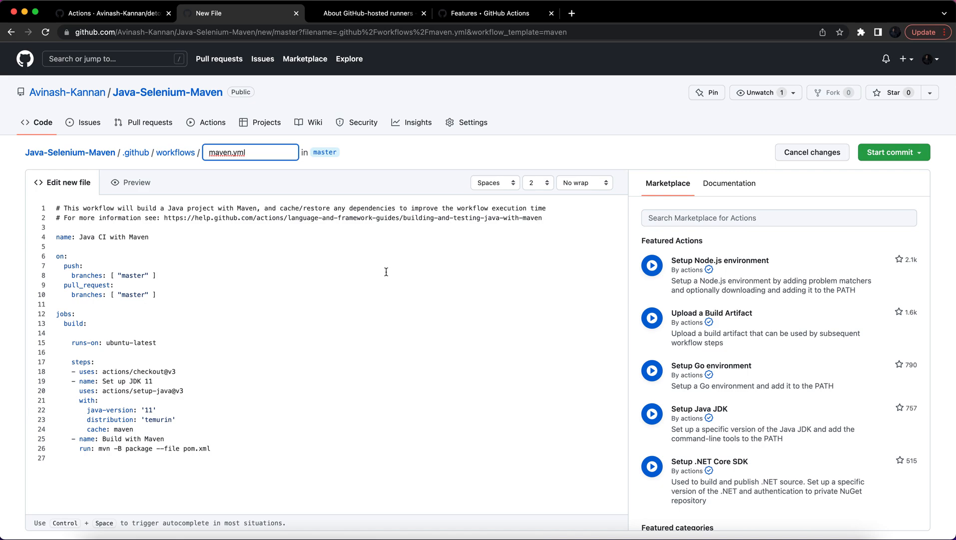
pyautogui.moveTo(754, 129)
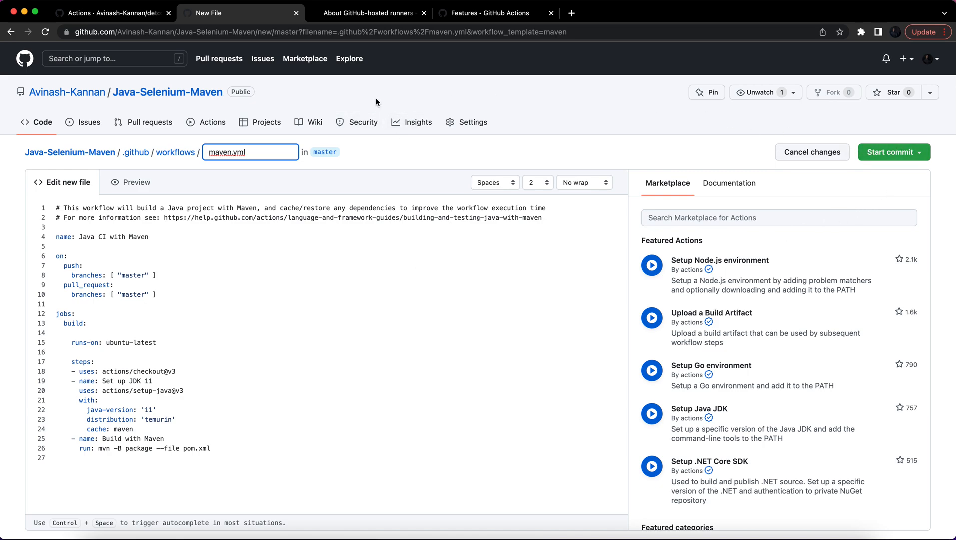
pyautogui.moveTo(198, 107)
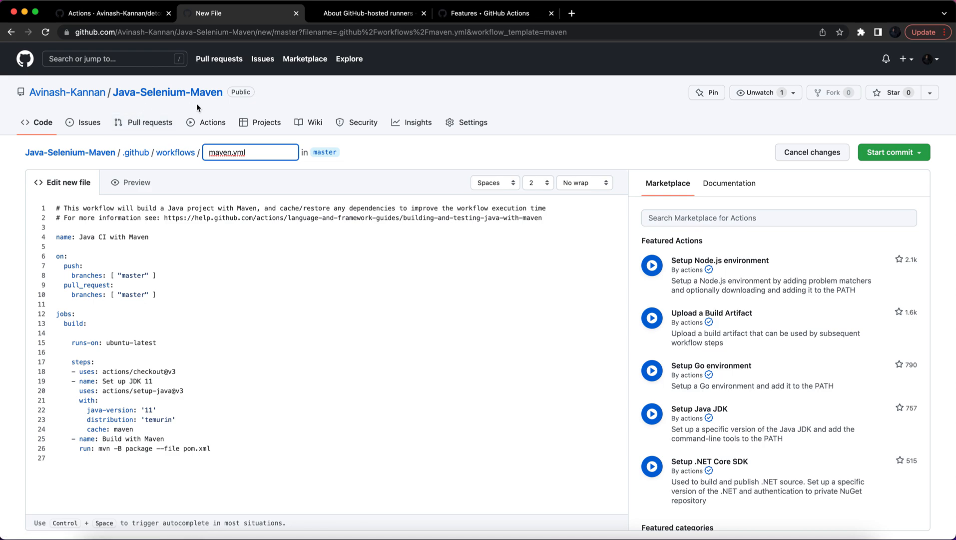
pyautogui.moveTo(153, 106)
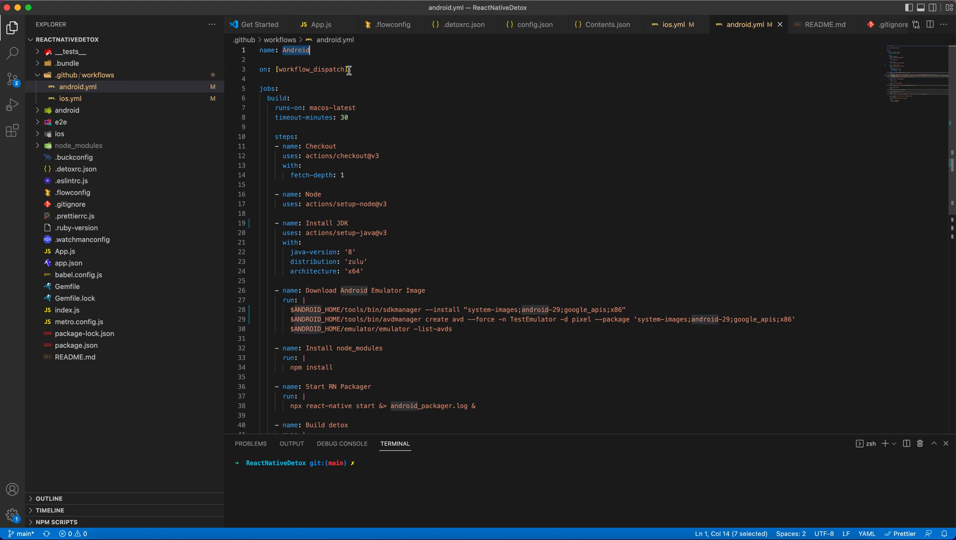
pyautogui.moveTo(369, 74)
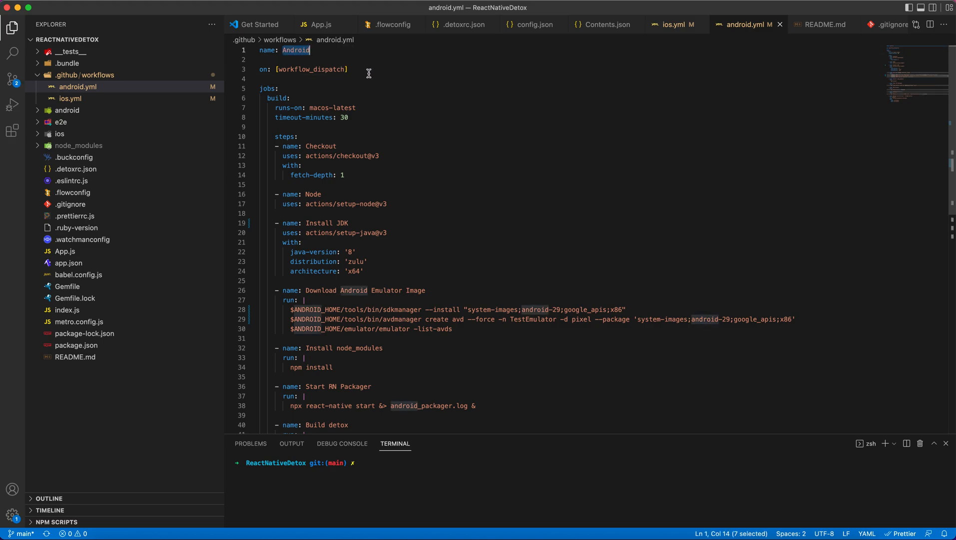
pyautogui.moveTo(359, 70)
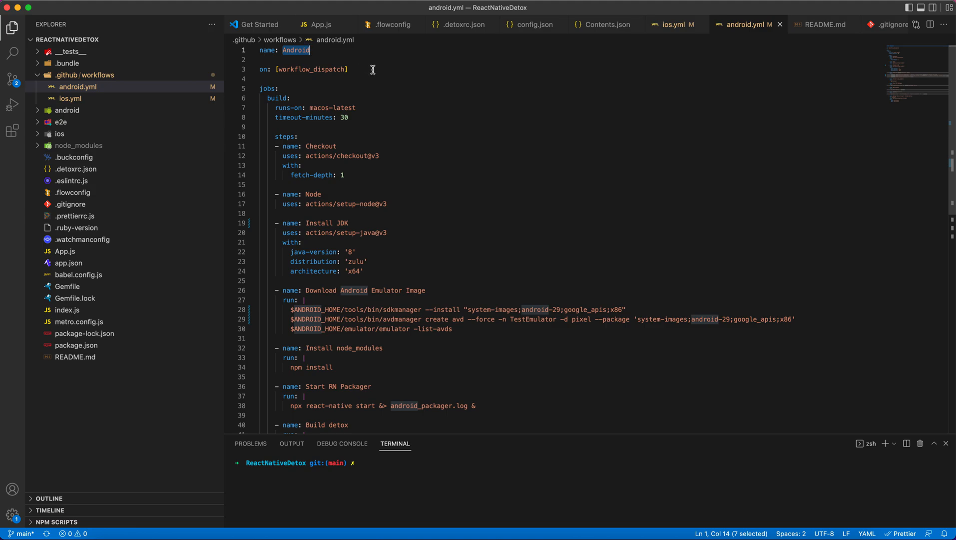
pyautogui.moveTo(353, 69)
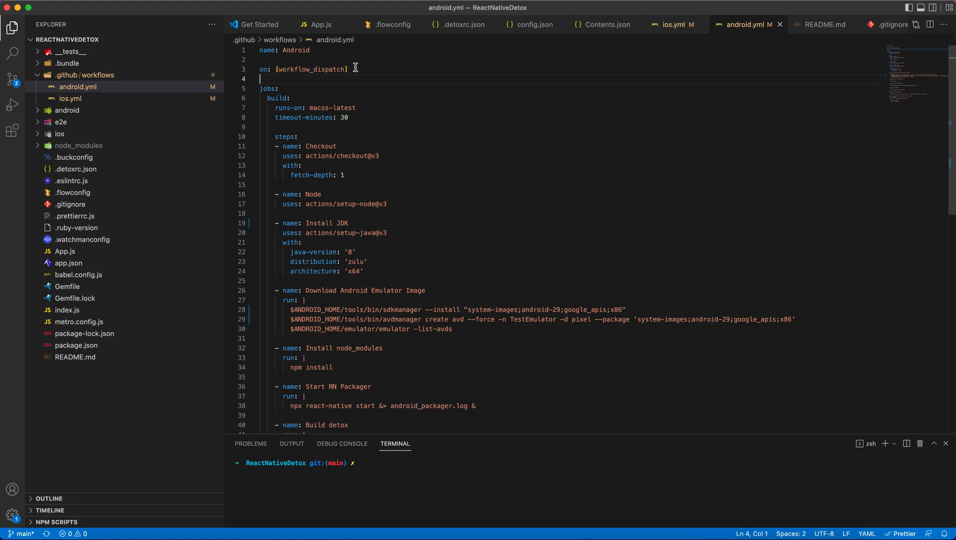
pyautogui.moveTo(356, 142)
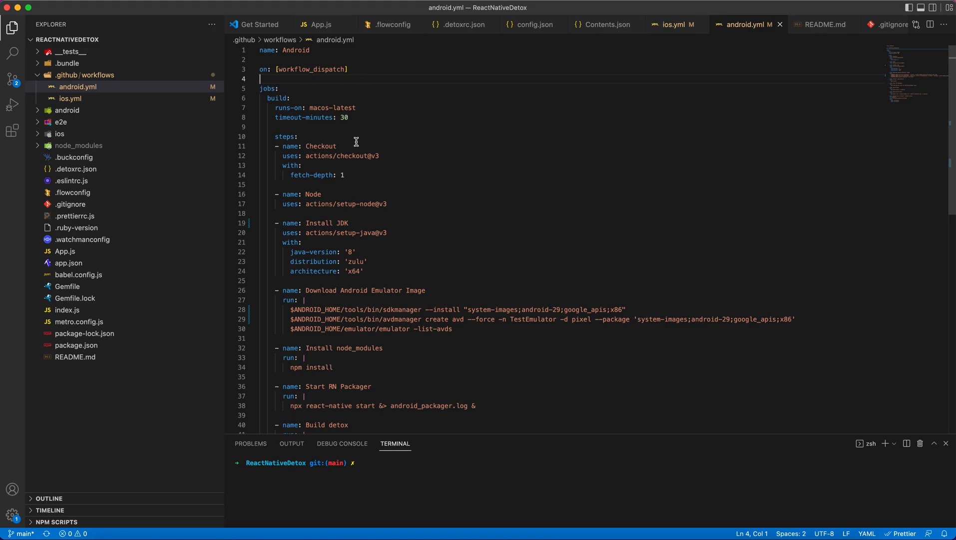
pyautogui.moveTo(320, 89)
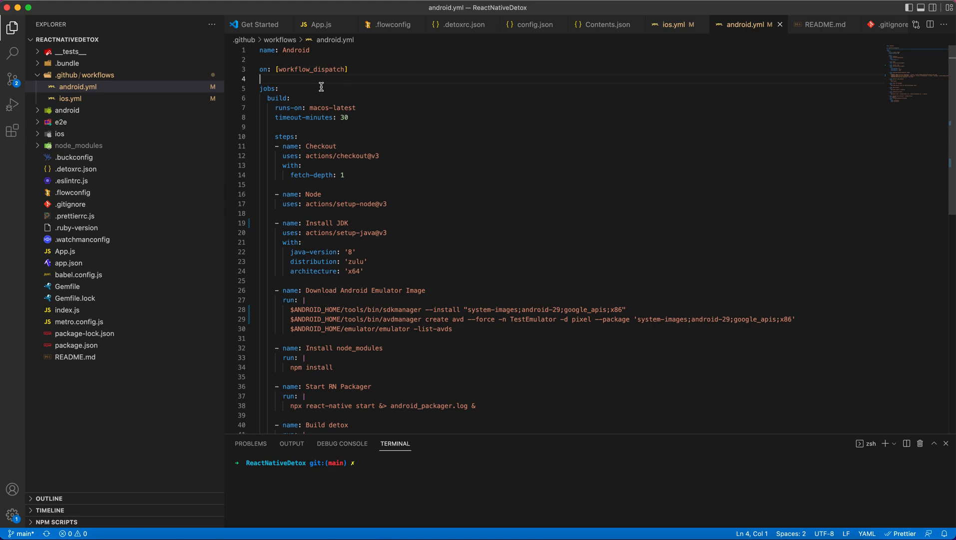
pyautogui.moveTo(364, 108)
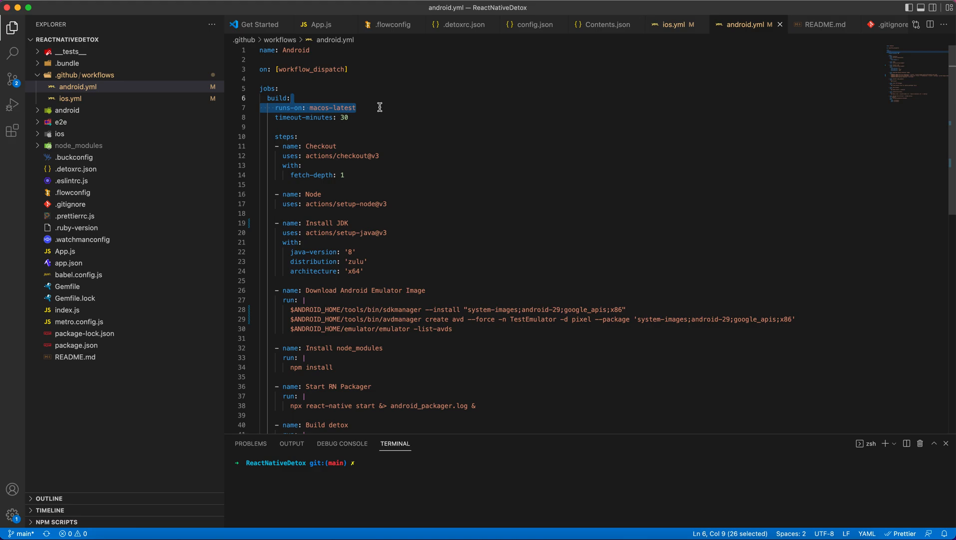
pyautogui.moveTo(388, 228)
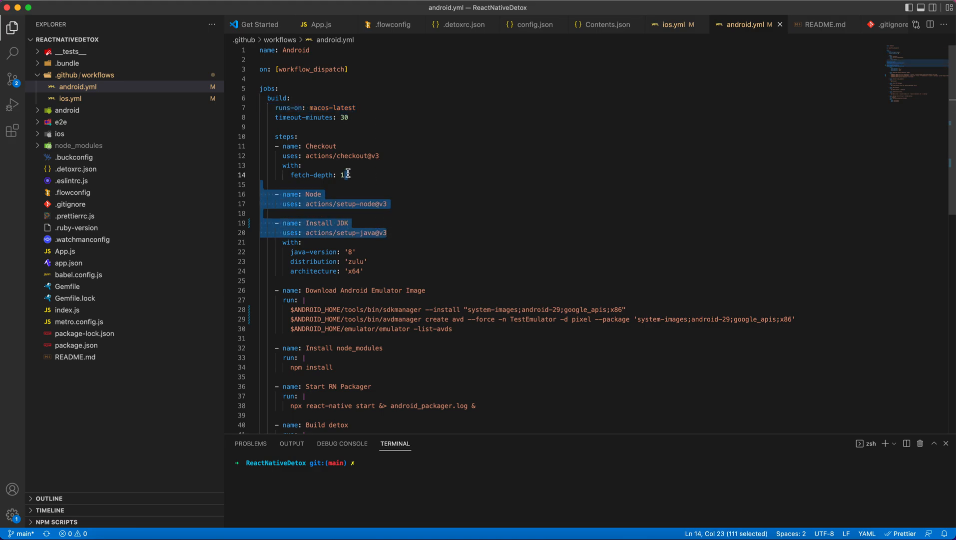
pyautogui.click(345, 174)
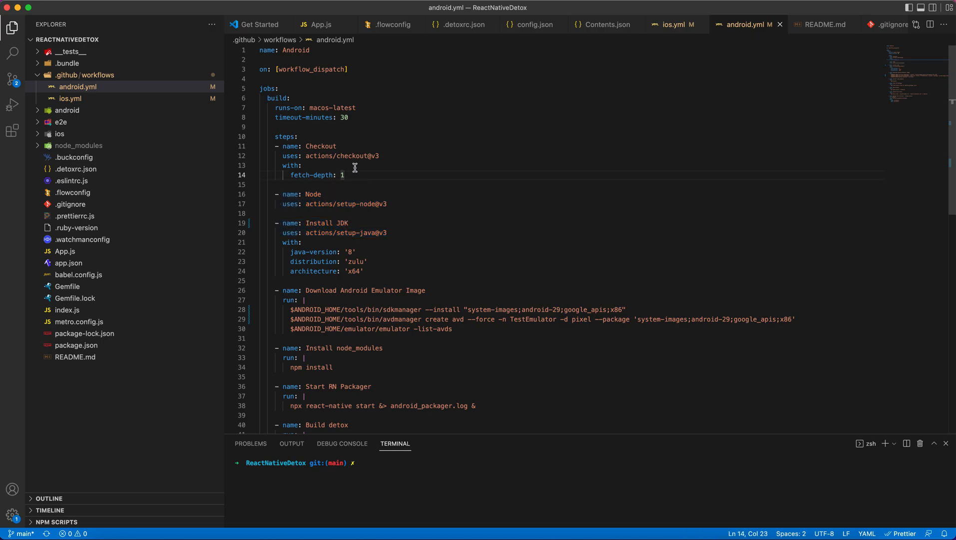
pyautogui.doubleClick(352, 156)
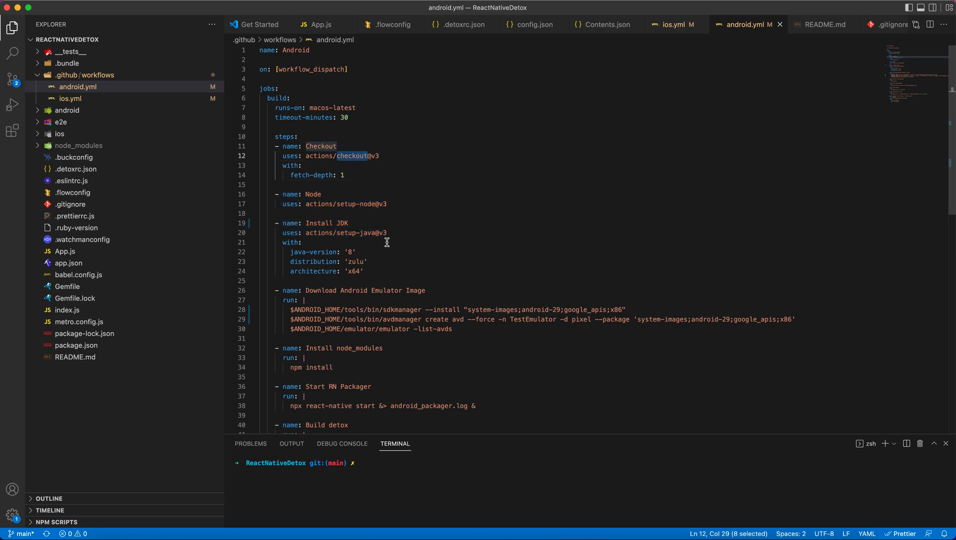
pyautogui.moveTo(402, 158)
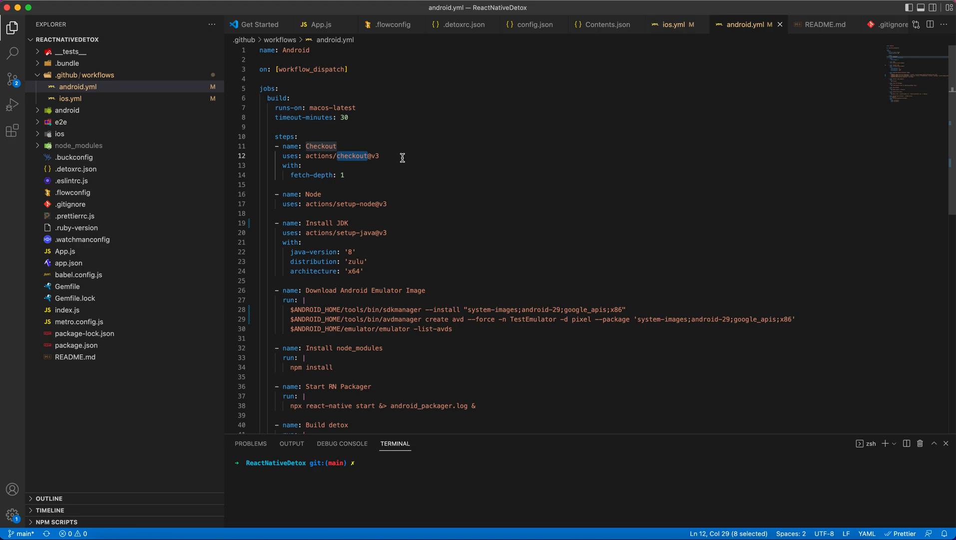
pyautogui.moveTo(410, 162)
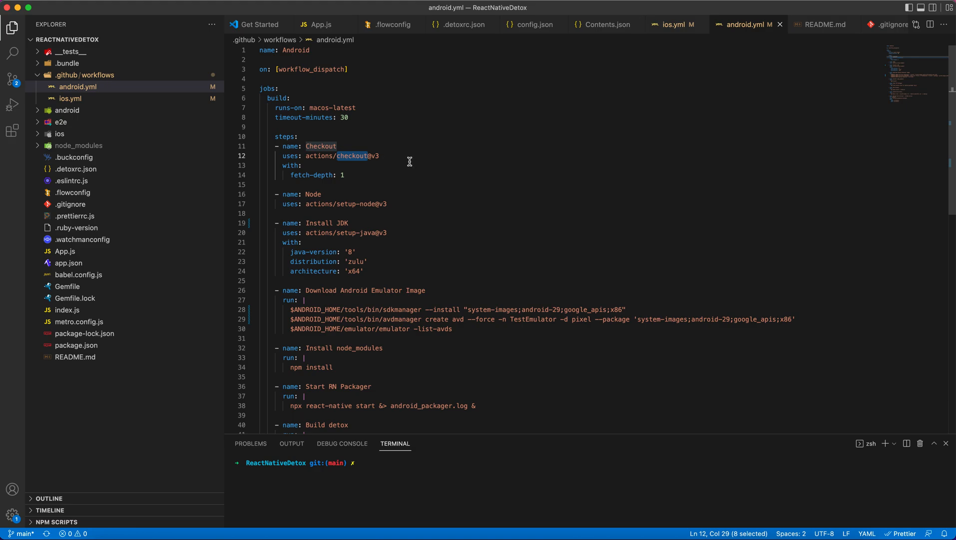
pyautogui.moveTo(400, 203)
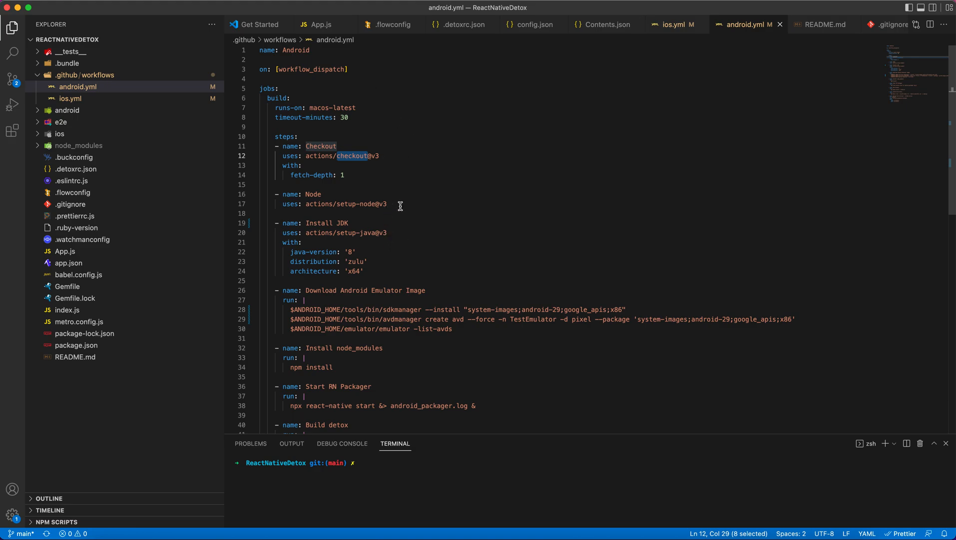
pyautogui.doubleClick(357, 204)
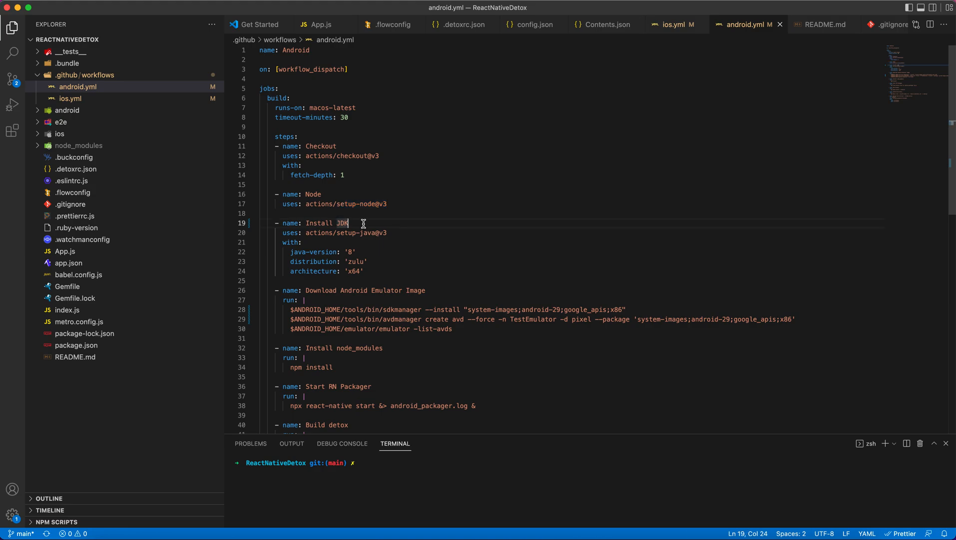
pyautogui.moveTo(393, 201)
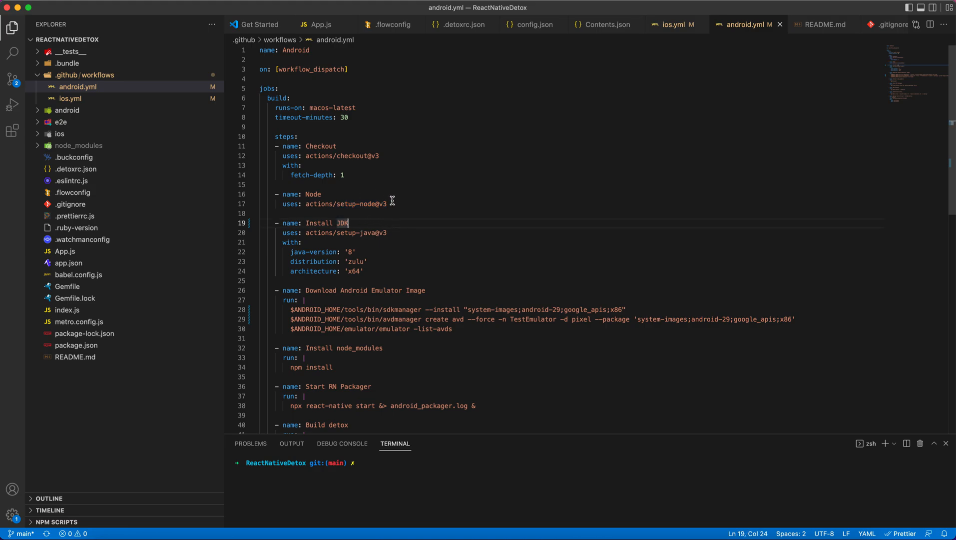
pyautogui.moveTo(405, 220)
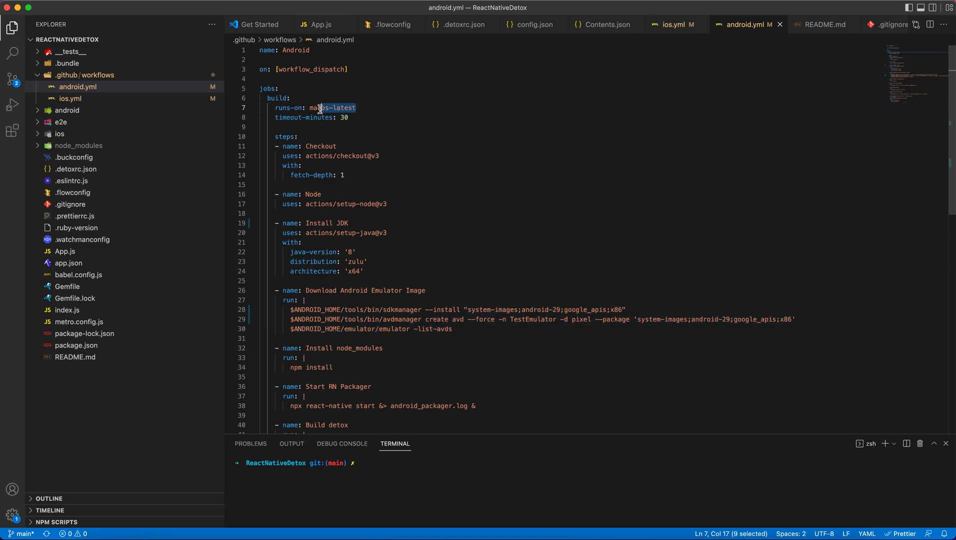
pyautogui.scroll(-3)
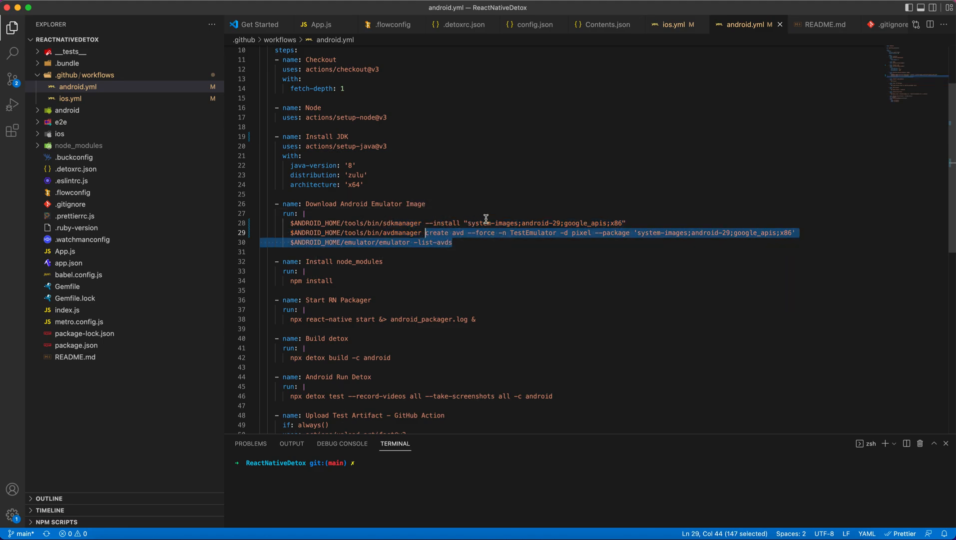
pyautogui.moveTo(508, 217)
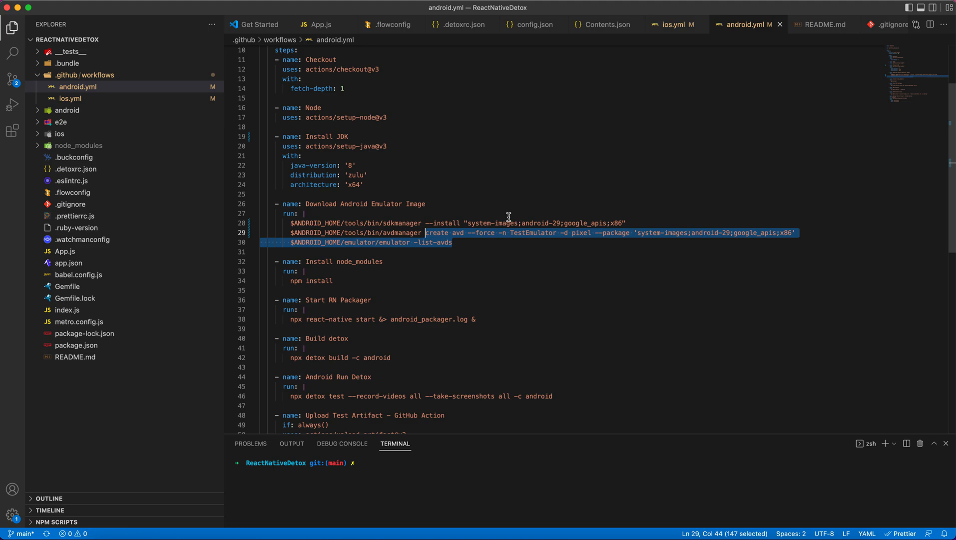
pyautogui.click(528, 238)
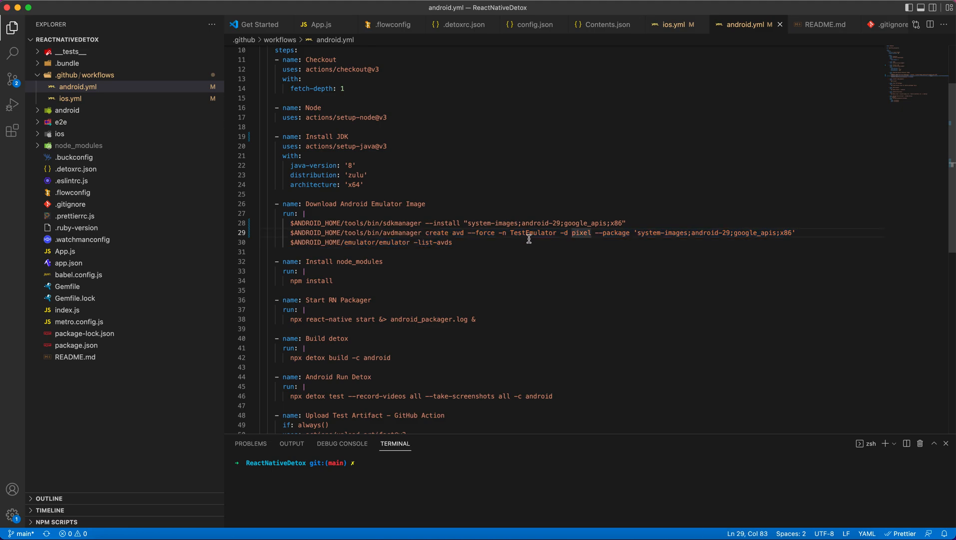
pyautogui.doubleClick(533, 233)
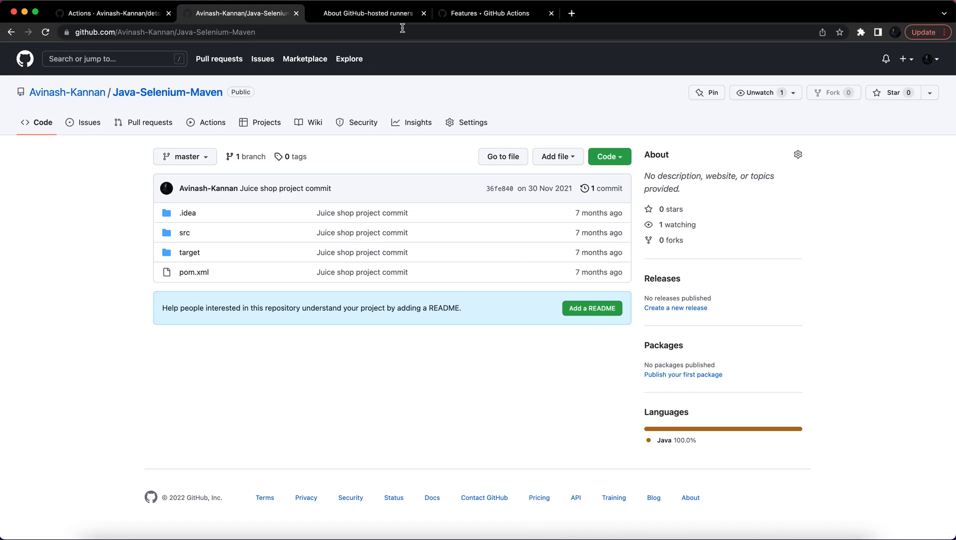
pyautogui.moveTo(380, 17)
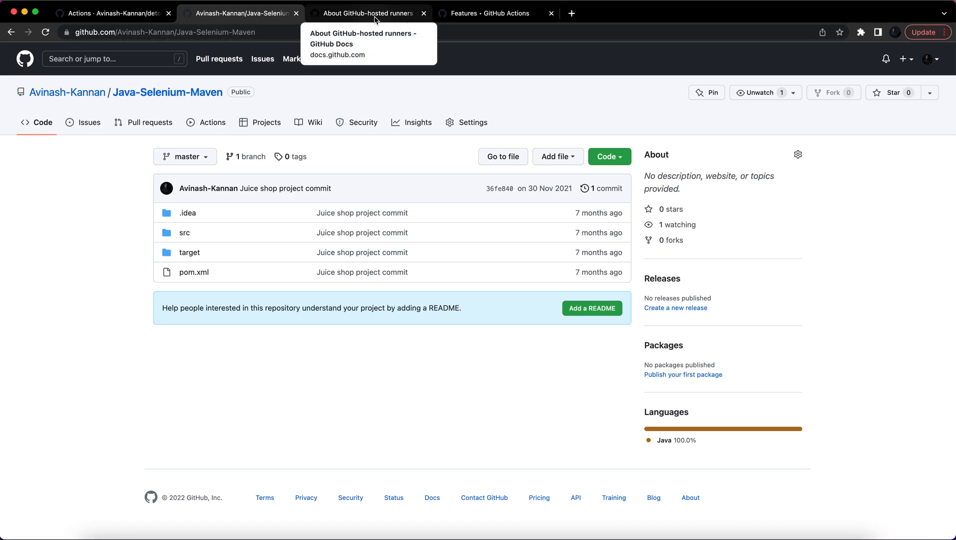
# Step: Scroll the GitHub-hosted runners docs to supported software and open the macOS 11 software list
pyautogui.click(373, 13)
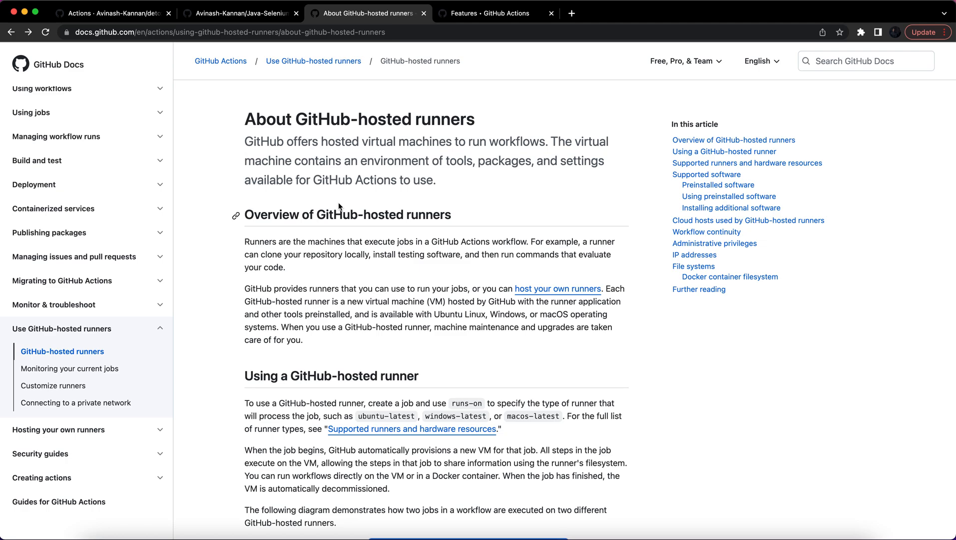
pyautogui.scroll(-3)
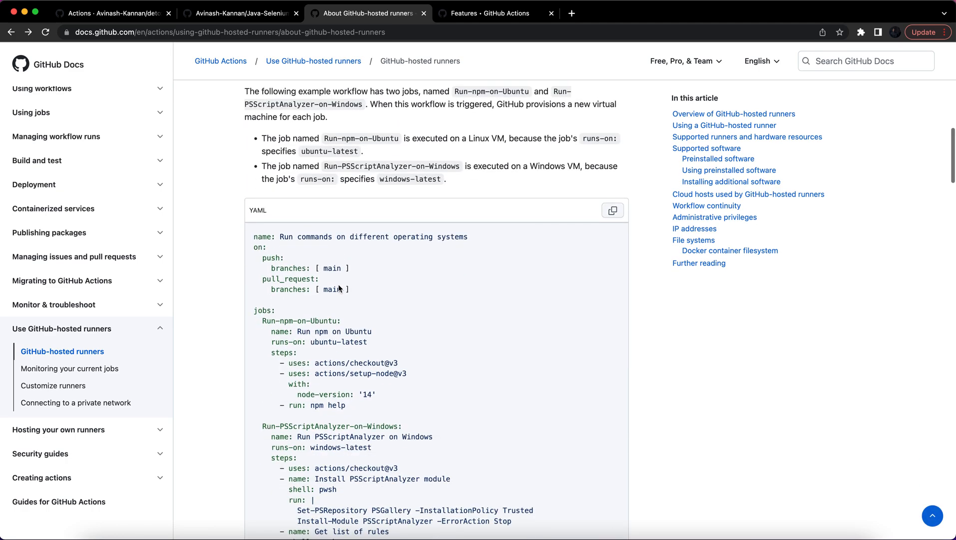
pyautogui.scroll(-3)
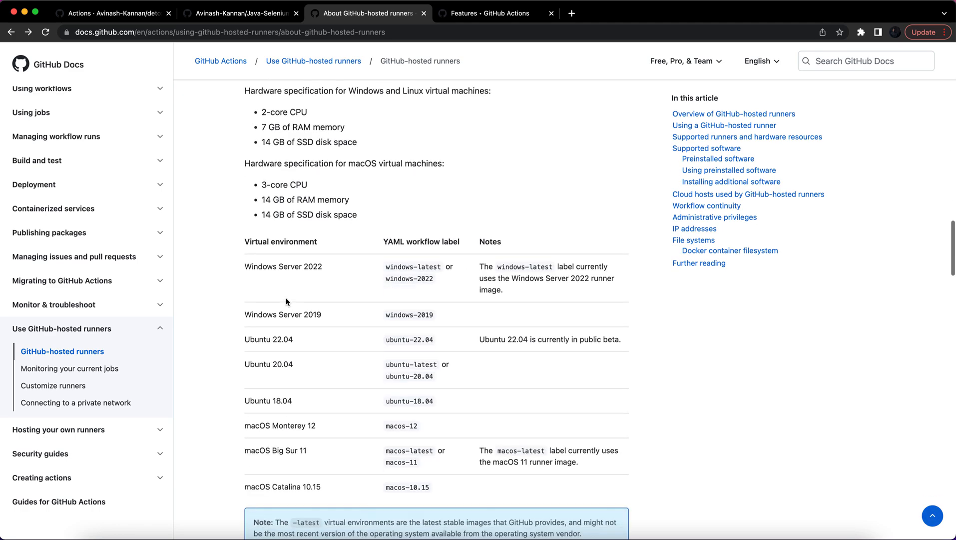
pyautogui.scroll(-3)
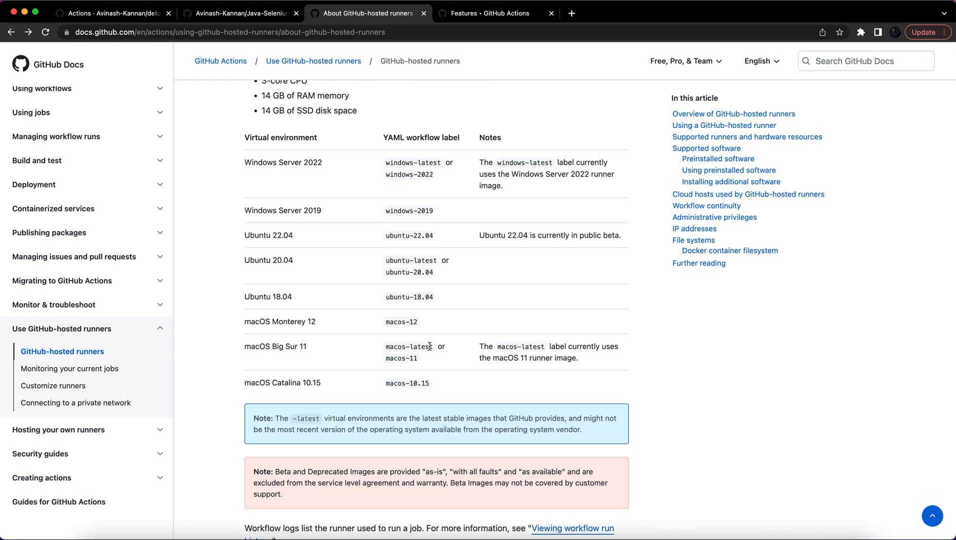
pyautogui.scroll(-3)
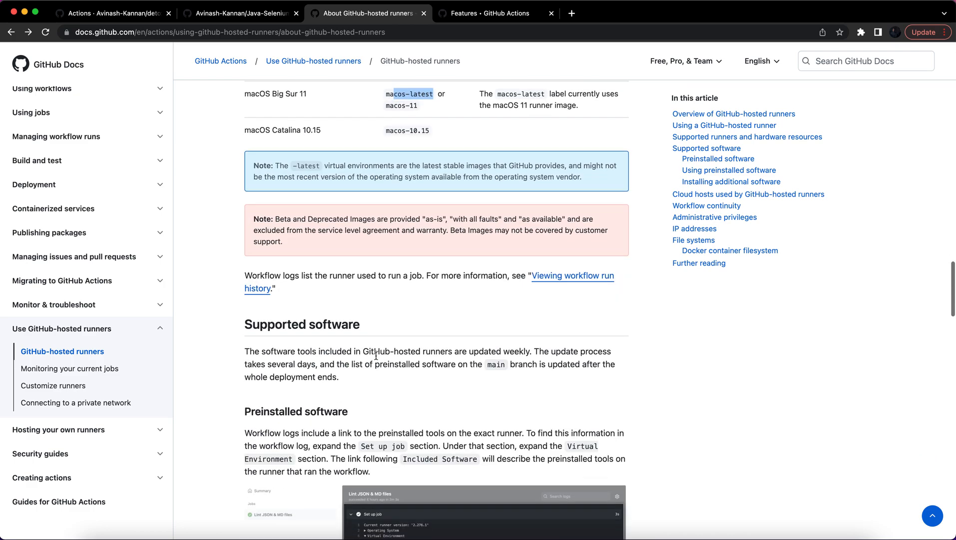
pyautogui.scroll(-3)
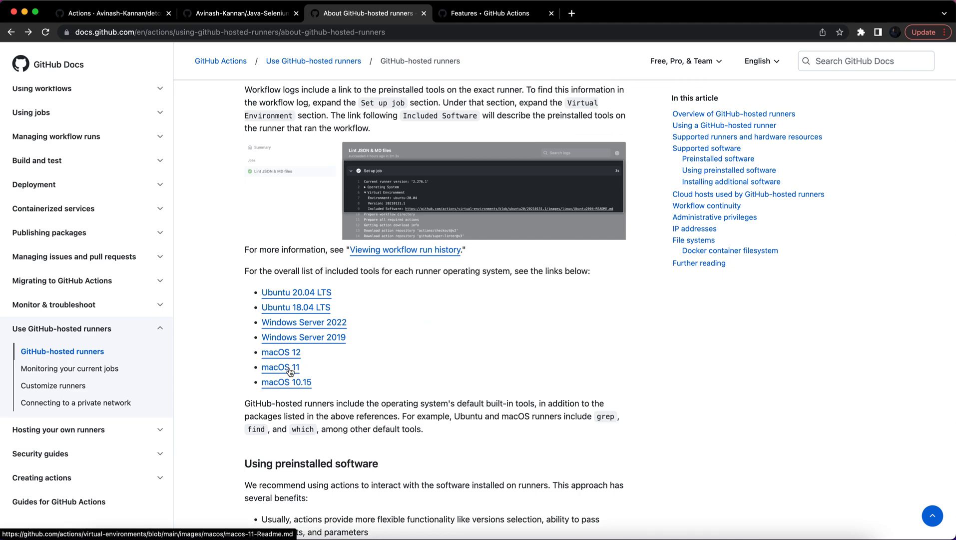
pyautogui.click(281, 368)
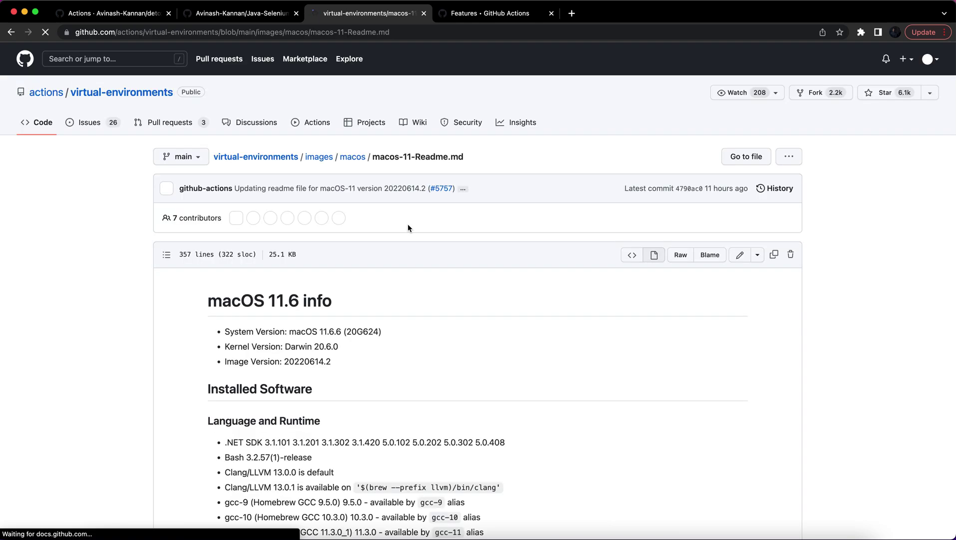
# Step: Scroll the macOS 11 readme past the Xcode, SDK and simulator tables to the Android packages
pyautogui.scroll(-3)
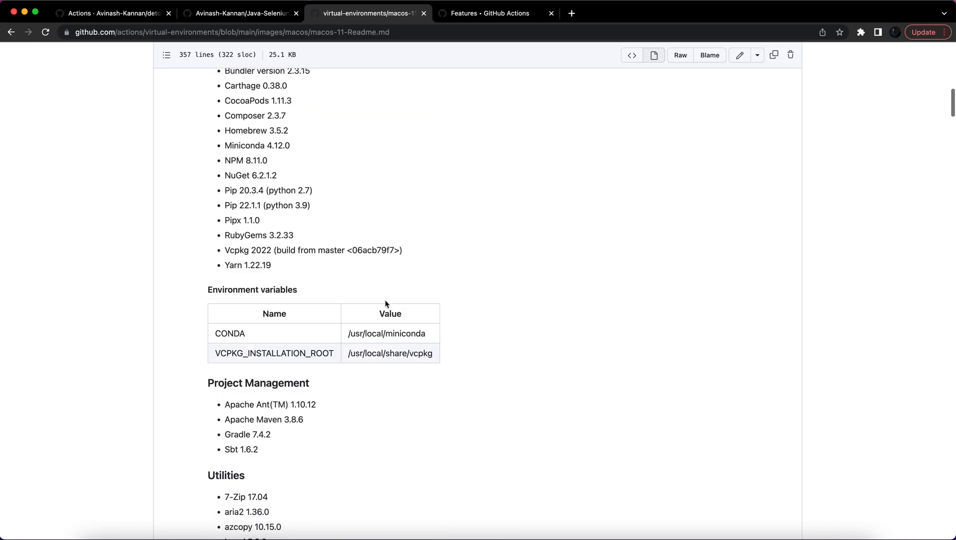
pyautogui.scroll(-3)
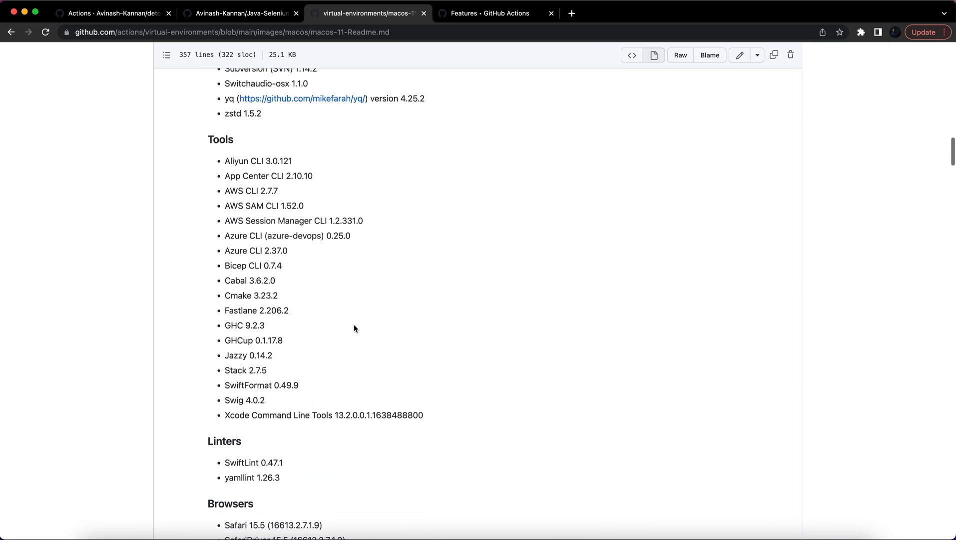
pyautogui.scroll(-3)
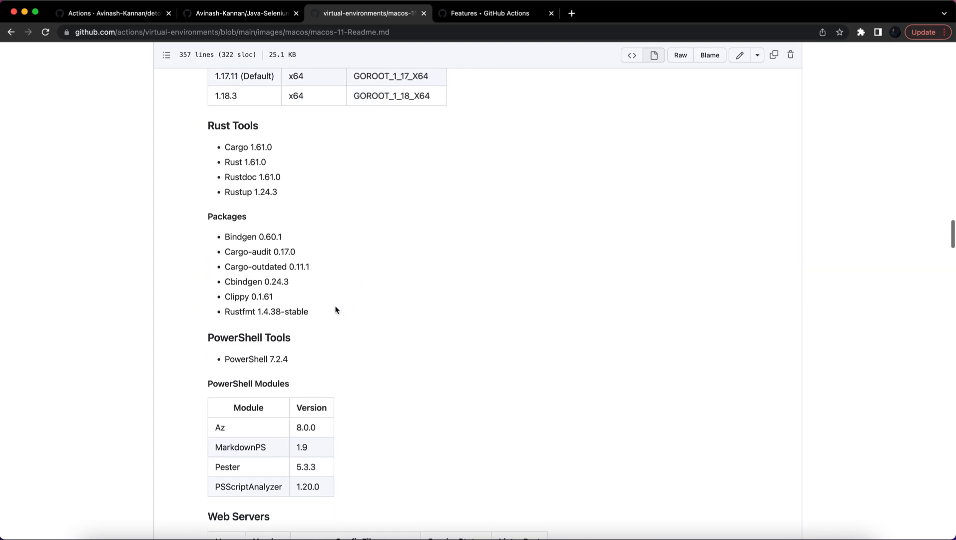
pyautogui.scroll(-3)
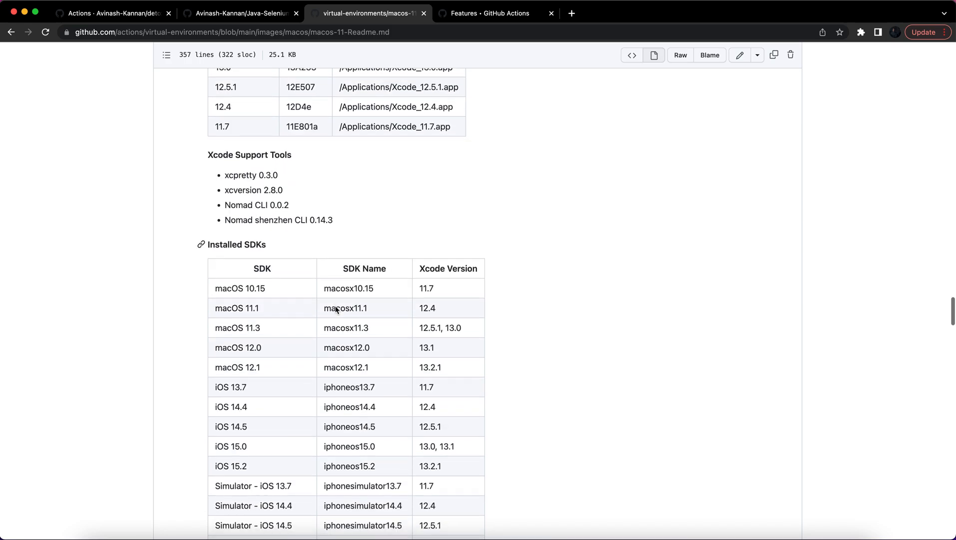
pyautogui.scroll(3)
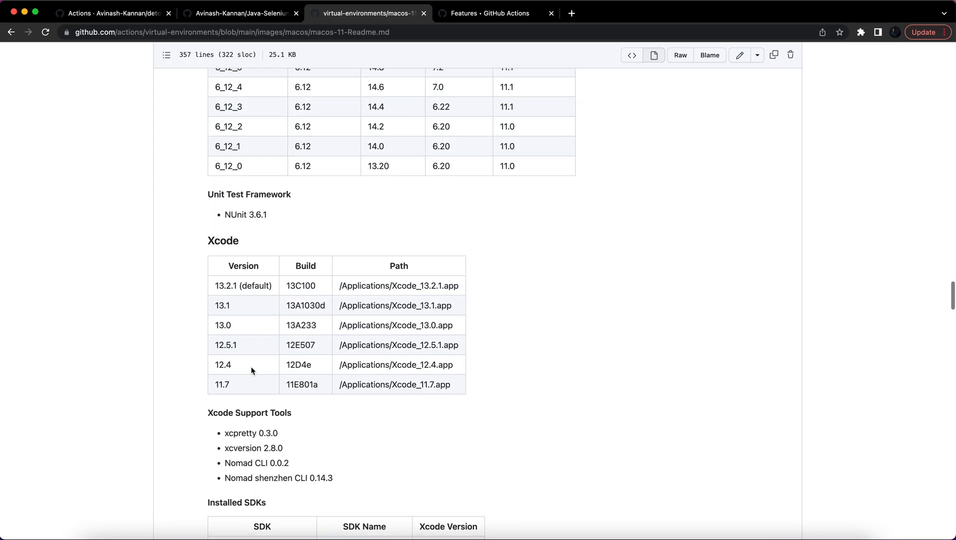
pyautogui.scroll(-3)
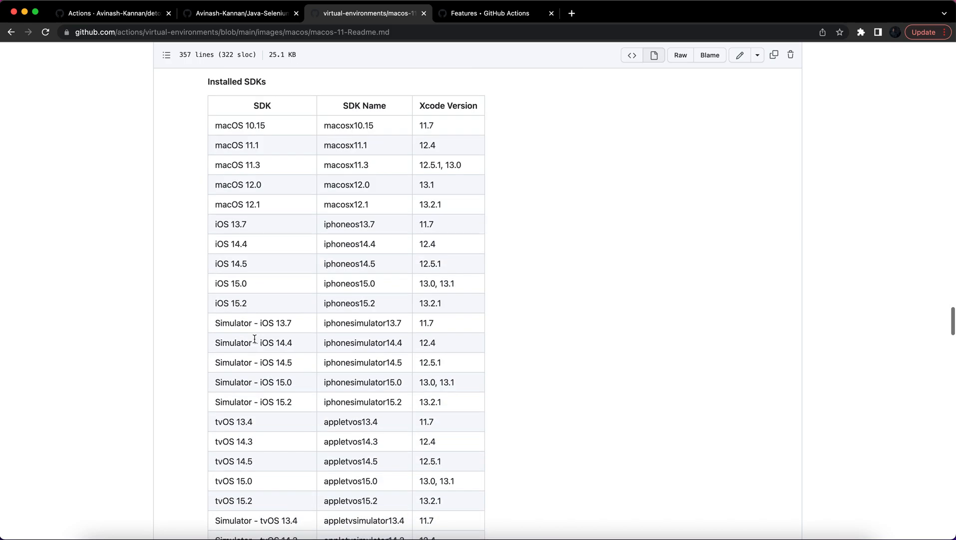
pyautogui.scroll(-3)
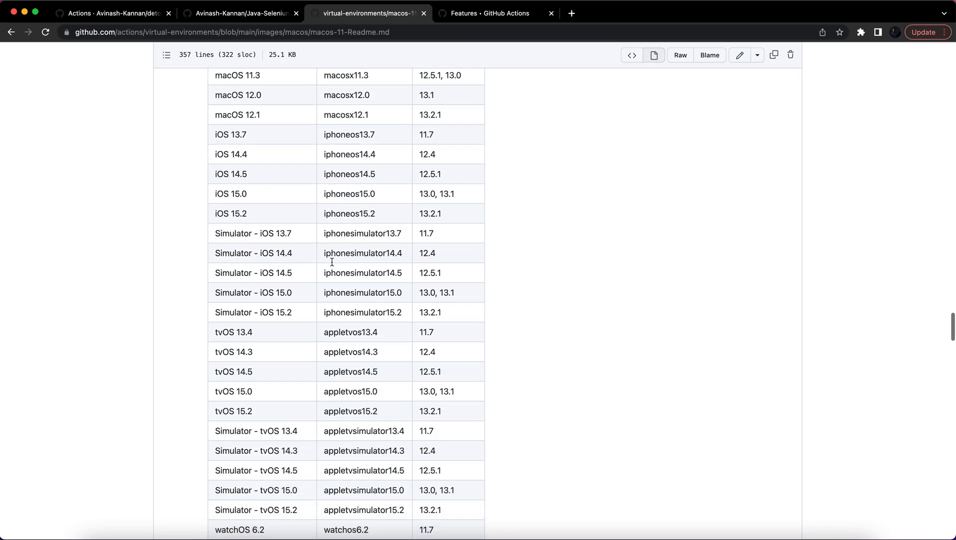
pyautogui.scroll(-3)
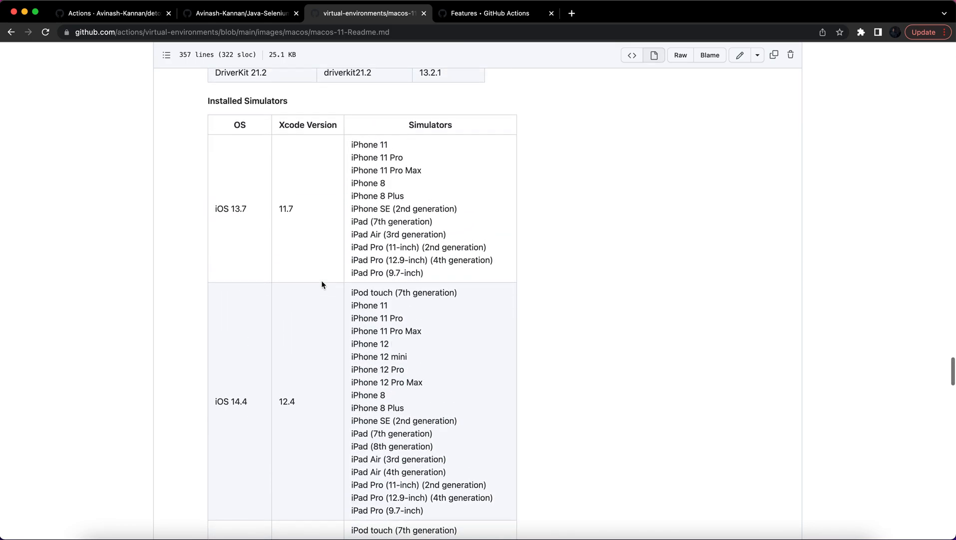
pyautogui.scroll(-3)
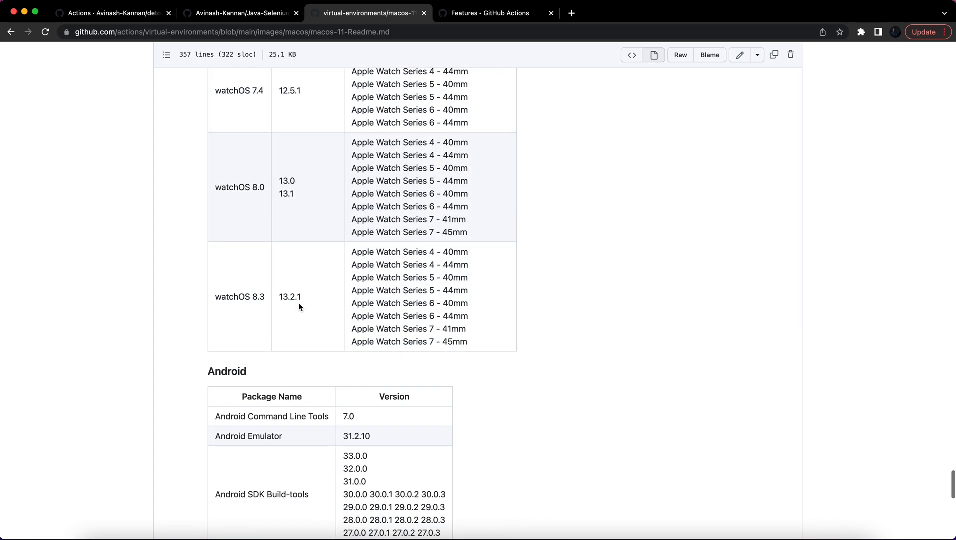
pyautogui.scroll(-3)
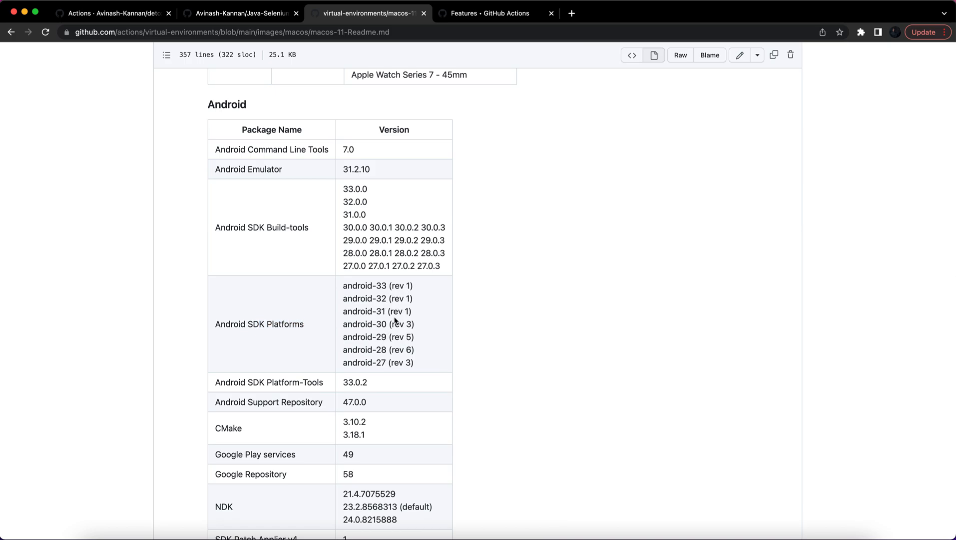
pyautogui.scroll(-3)
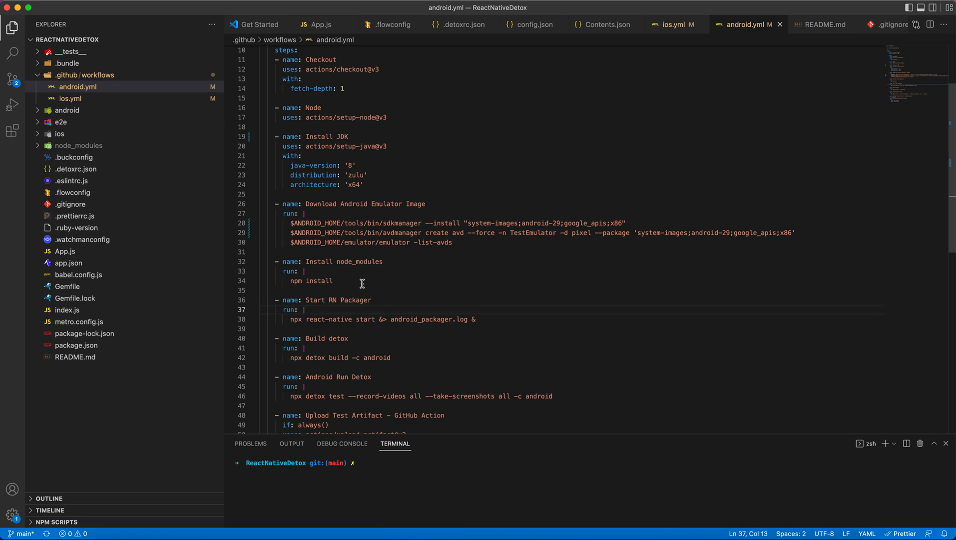
# Step: Highlight the Start RN Packager step and the word 'build' in the build command
pyautogui.moveTo(307, 260); pyautogui.dragTo(334, 280)
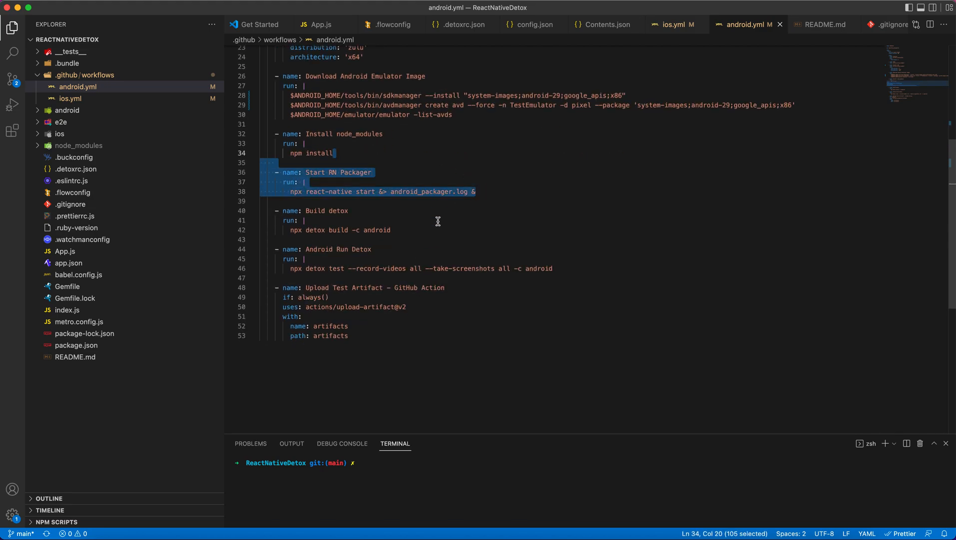
pyautogui.click(328, 230)
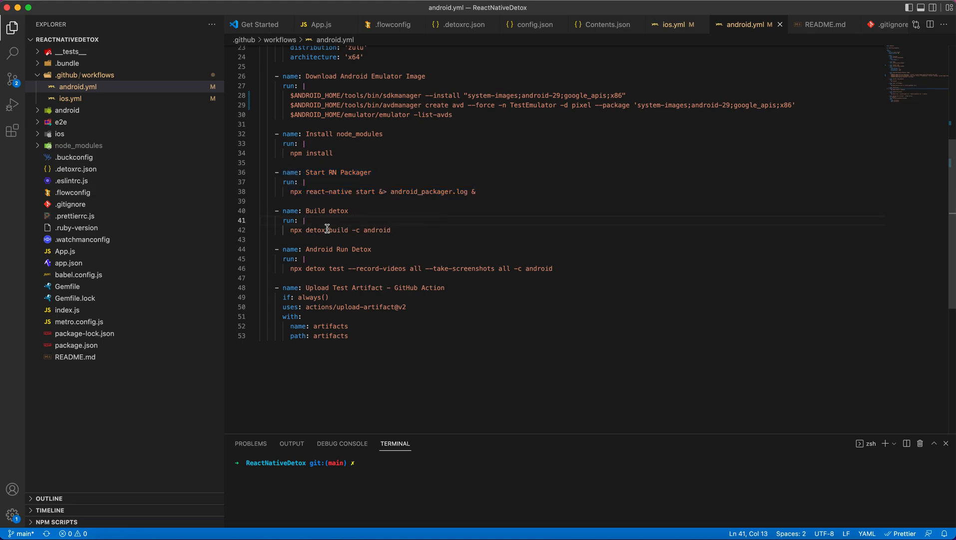
pyautogui.doubleClick(339, 230)
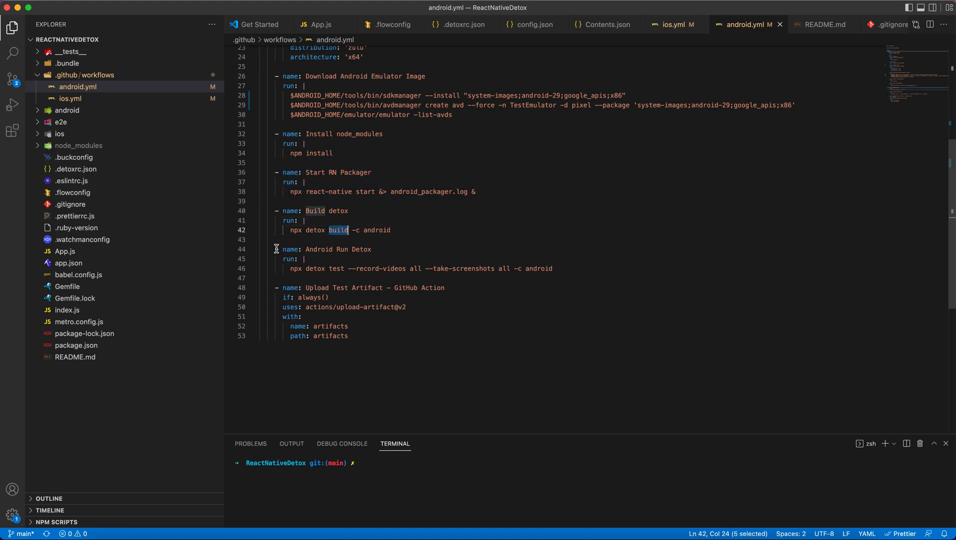
pyautogui.scroll(-3)
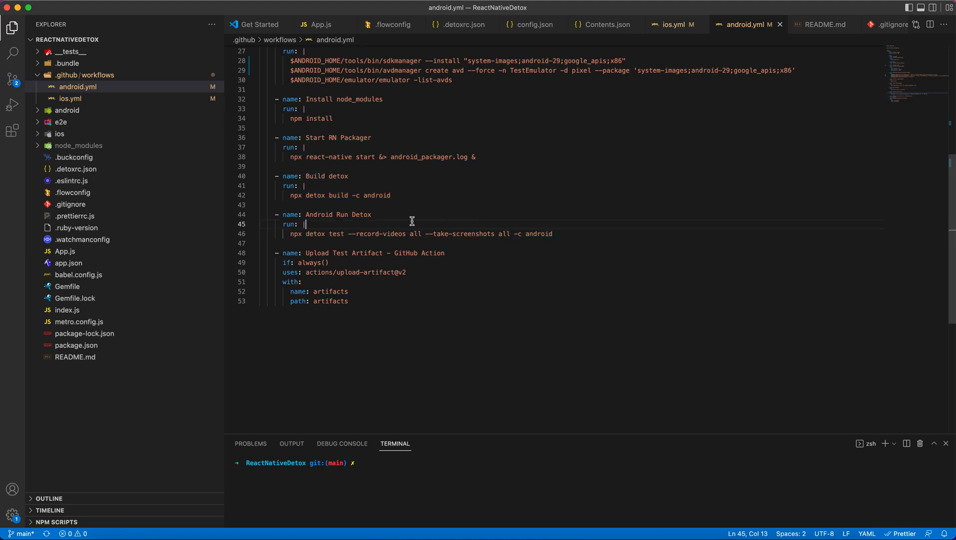
pyautogui.moveTo(376, 230)
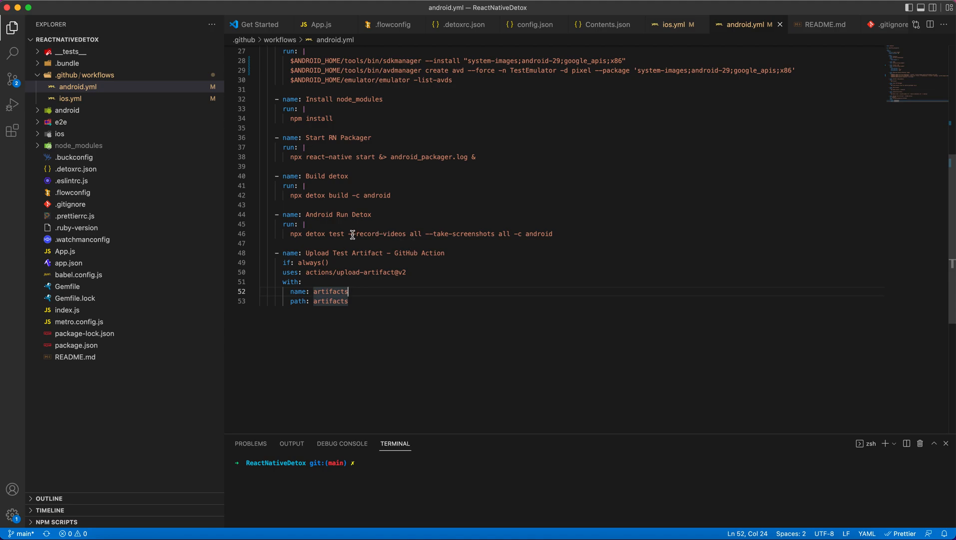
# Step: Highlight 'screenshots' in the test command and the artifacts name in the upload step
pyautogui.click(455, 233)
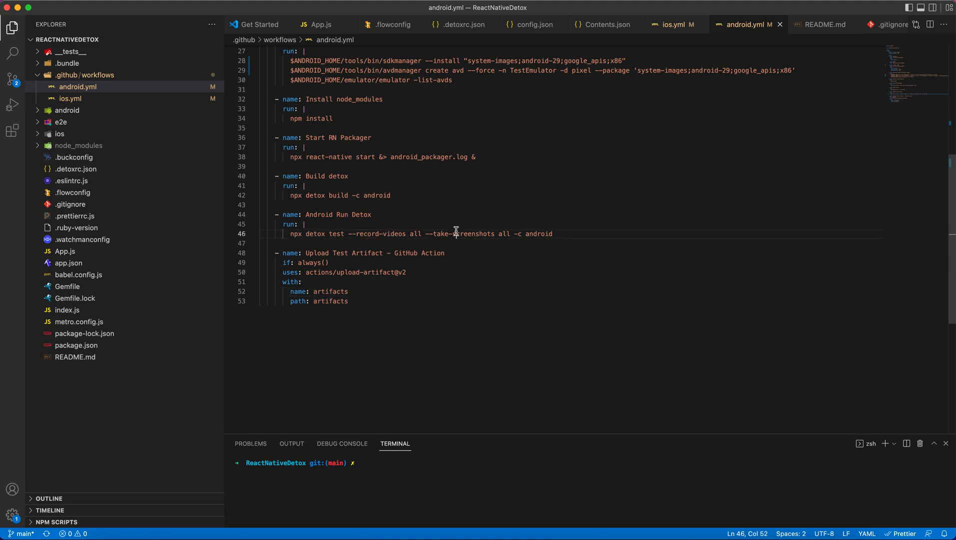
pyautogui.doubleClick(474, 234)
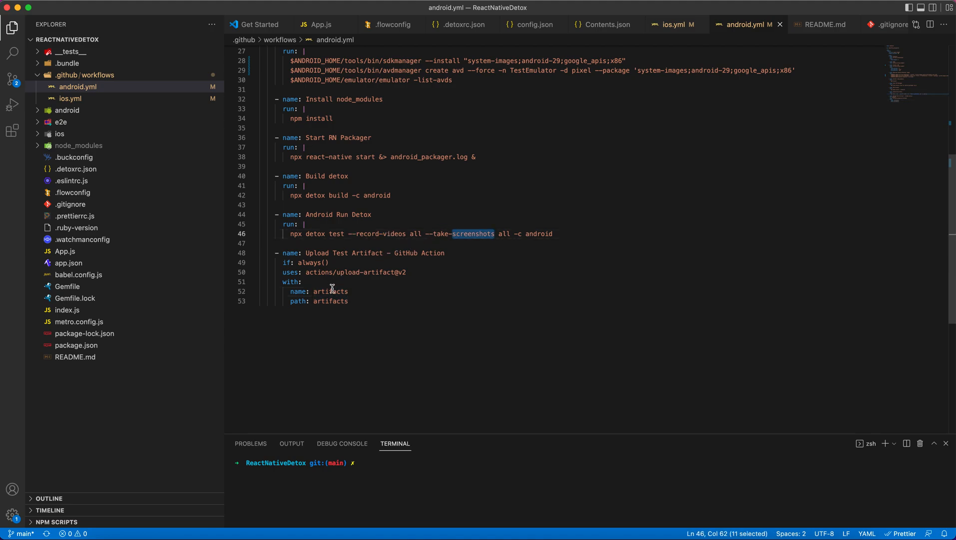
pyautogui.doubleClick(330, 291)
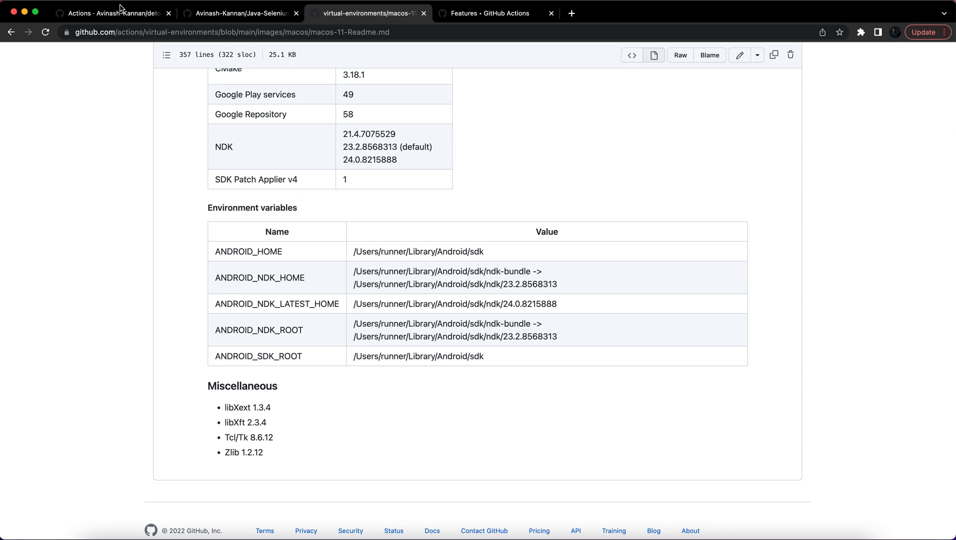
# Step: Switch to the Actions tab listing all 15 detox-github-actions workflow runs
pyautogui.click(115, 14)
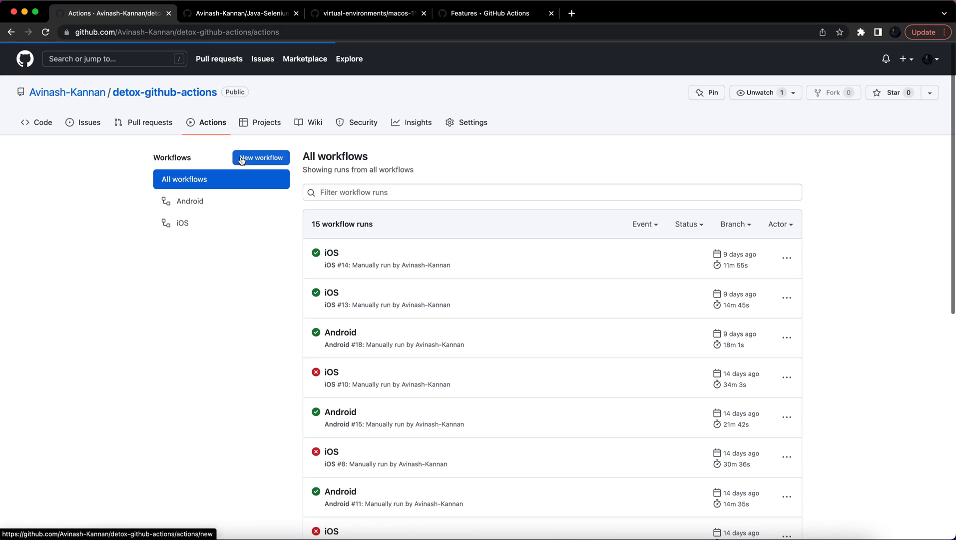
pyautogui.moveTo(339, 332)
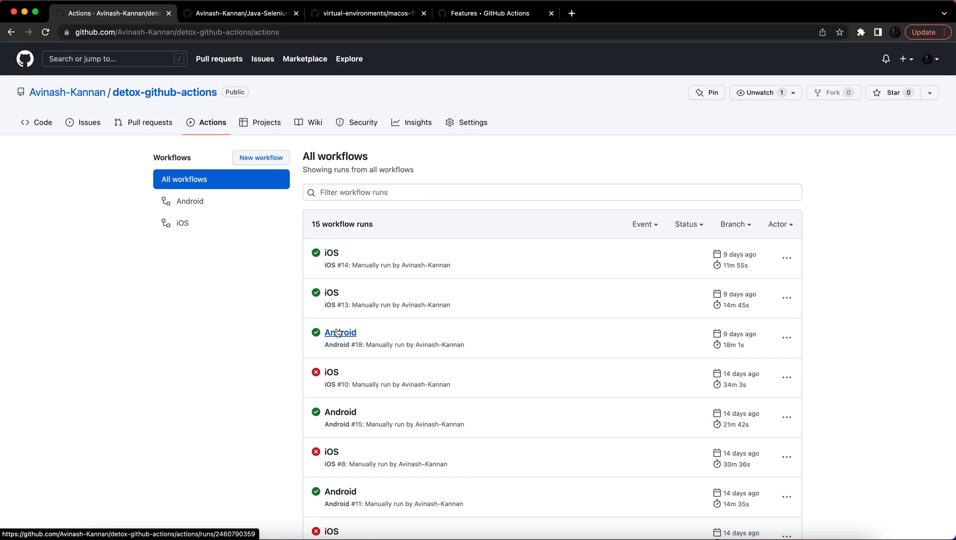
# Step: Open Android run #18, download its 1.53 MB artifacts zip, and view the build job
pyautogui.click(341, 333)
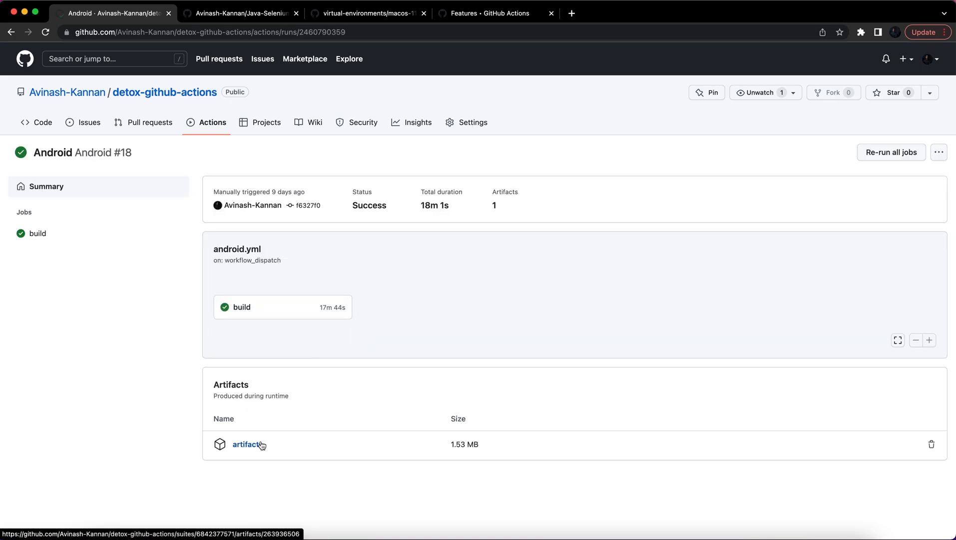
pyautogui.click(246, 444)
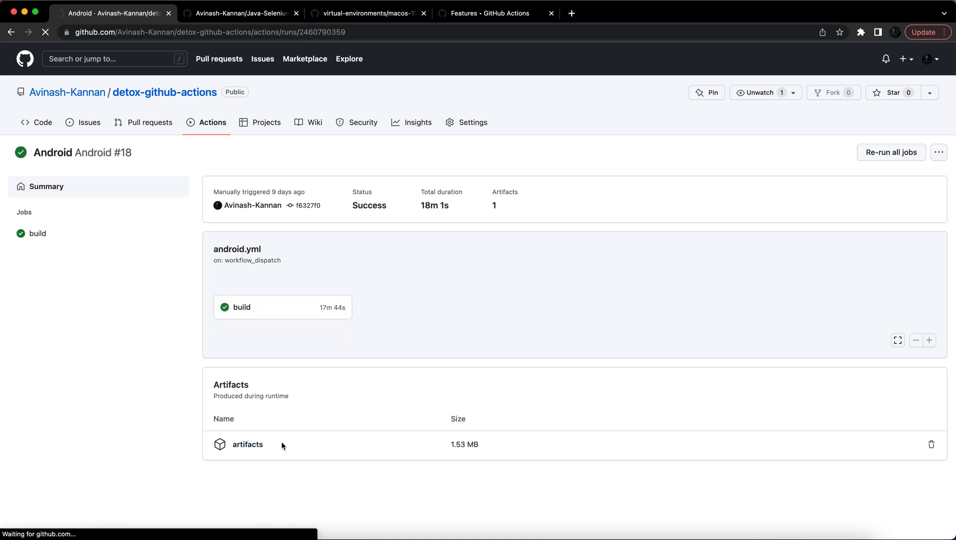
pyautogui.click(248, 444)
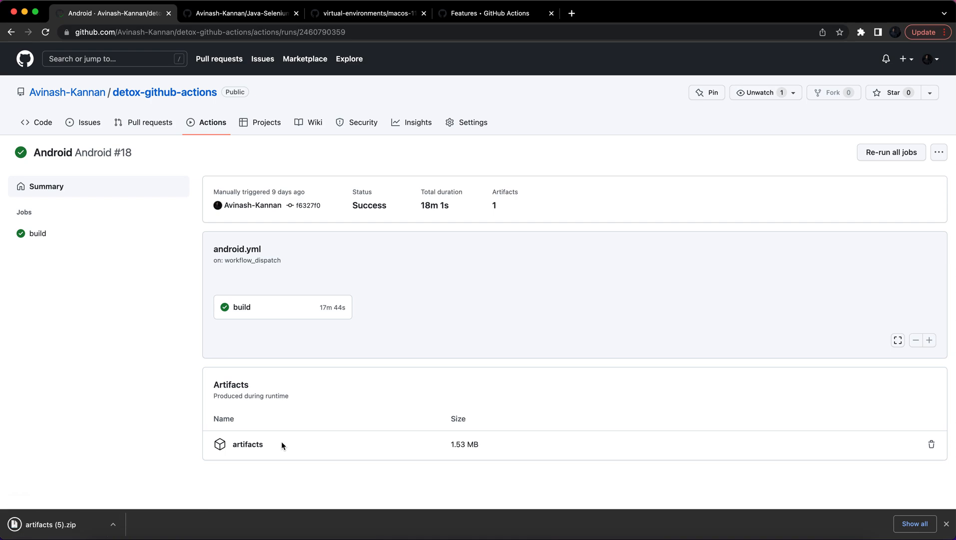
pyautogui.click(242, 307)
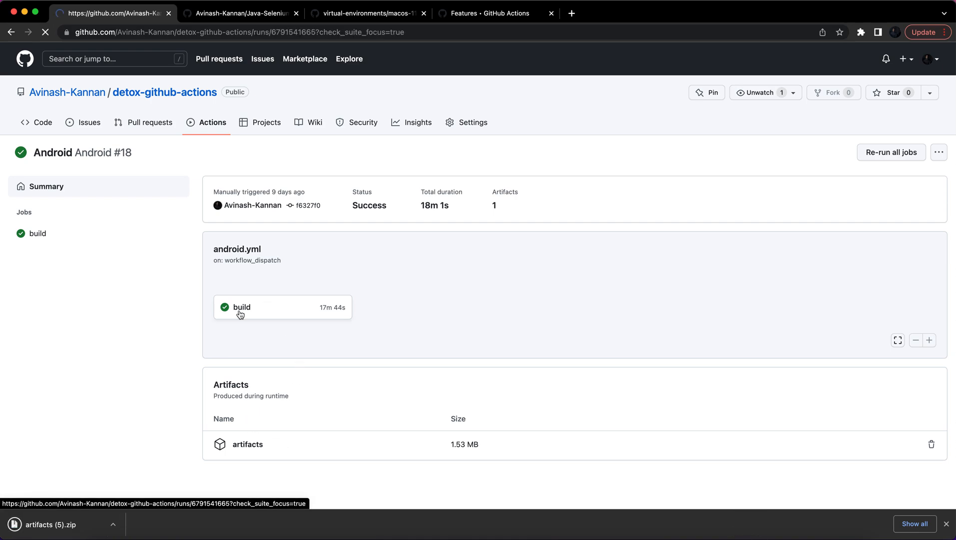
# Step: Inspect the Android build job's Build detox log, then return to the all-workflows runs list
pyautogui.click(242, 308)
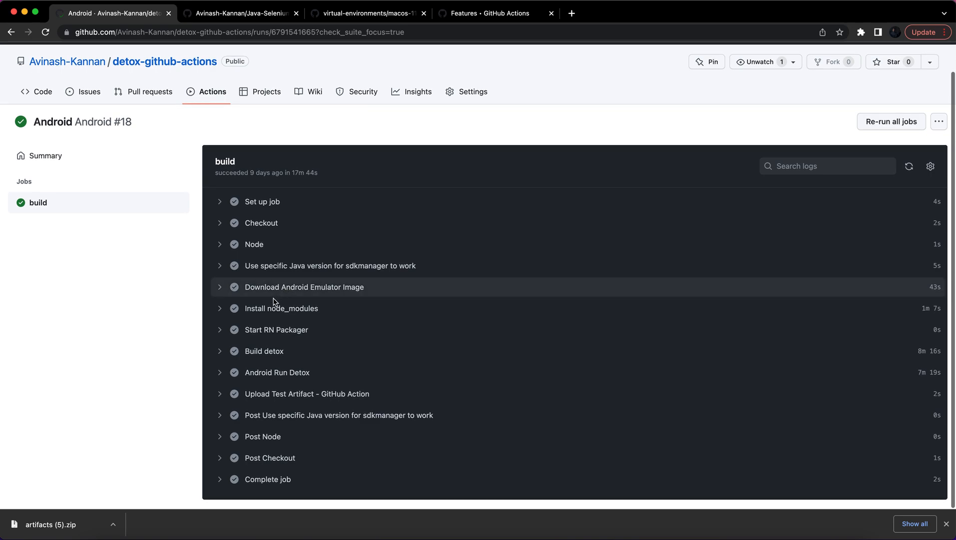
pyautogui.moveTo(260, 300)
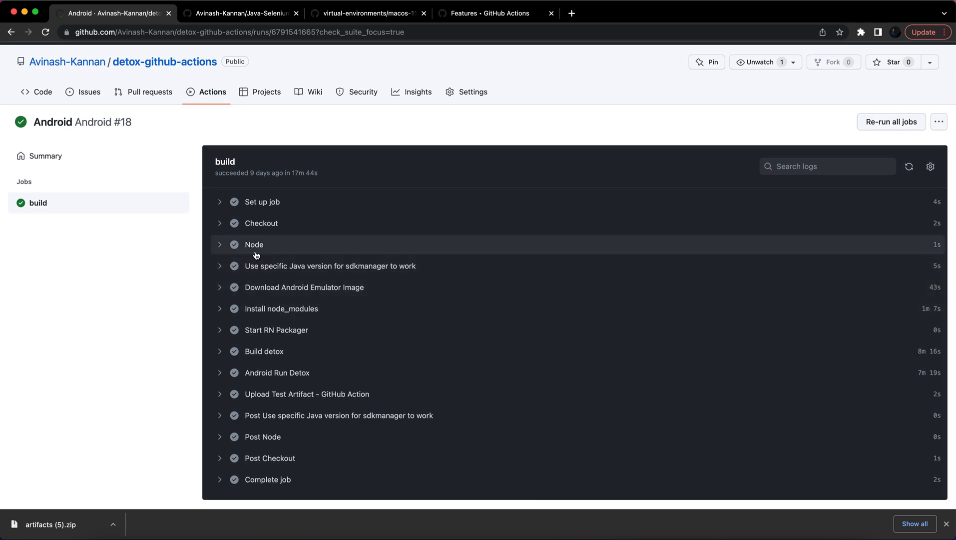
pyautogui.moveTo(360, 269)
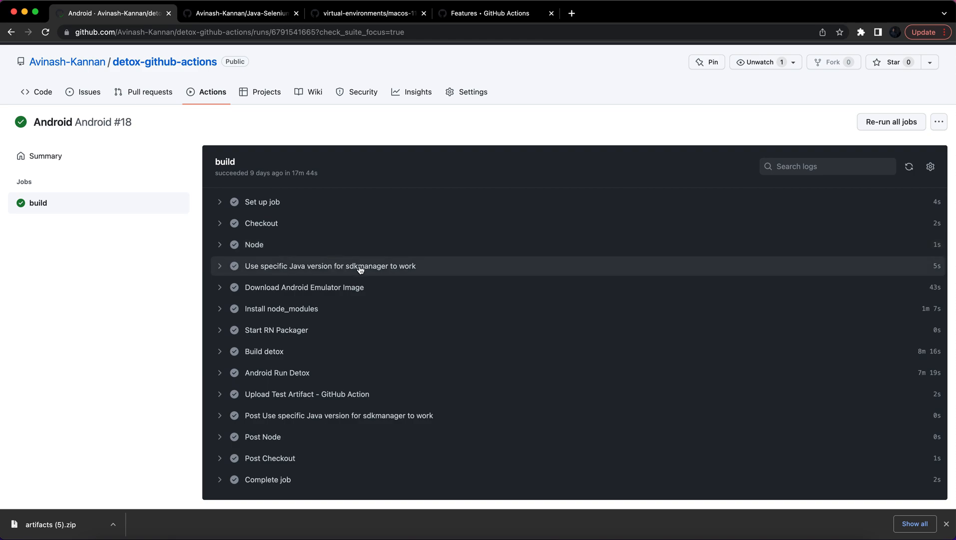
pyautogui.moveTo(276, 306)
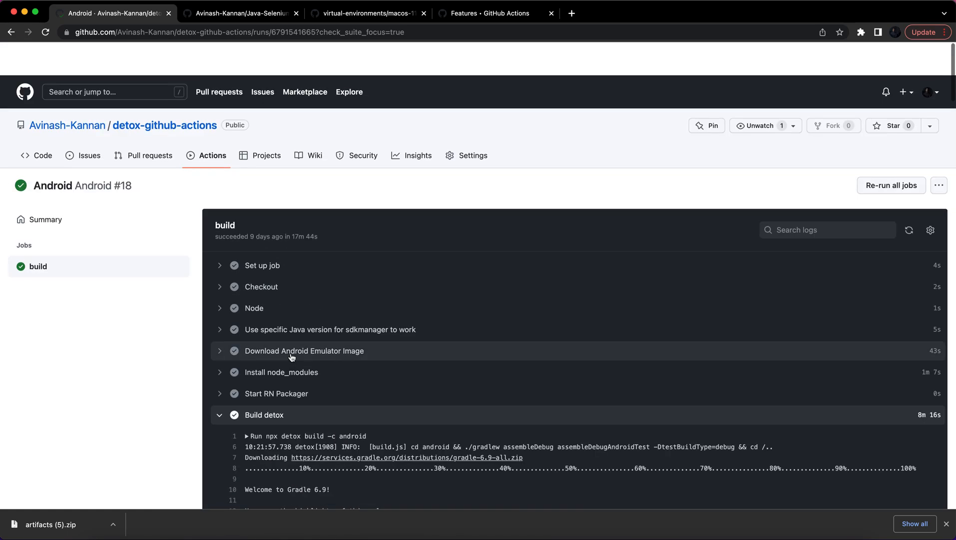
pyautogui.scroll(-3)
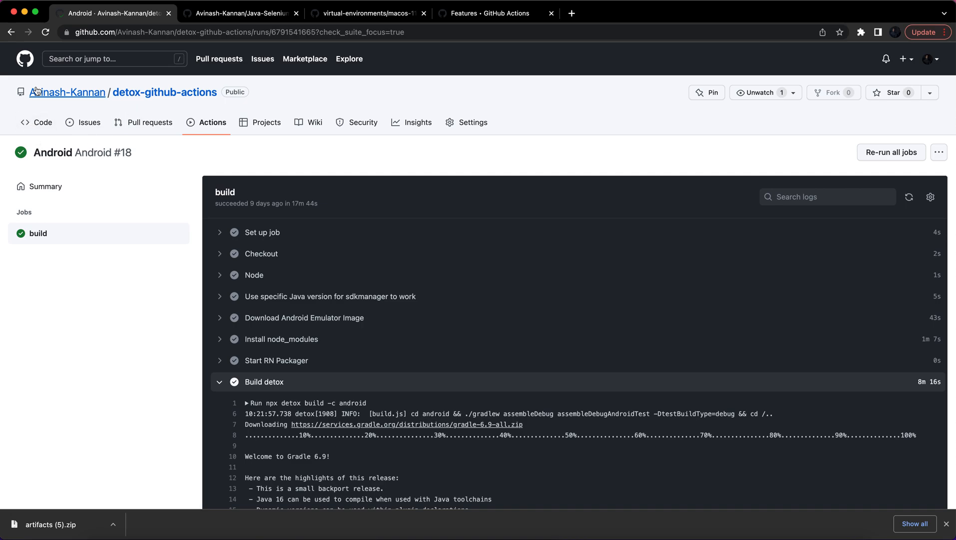
pyautogui.click(206, 122)
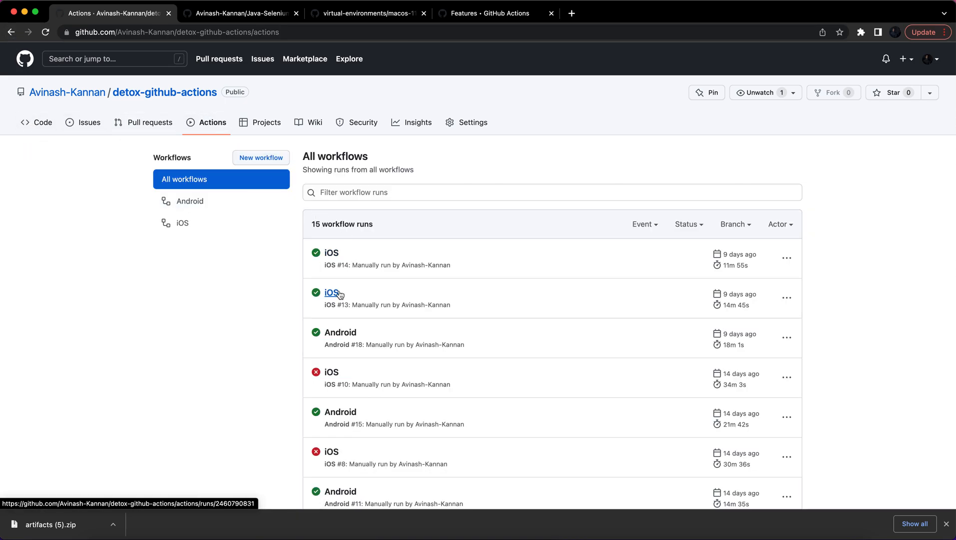
# Step: Open the successful iOS #14 run's build job and expand the Pod Install step log
pyautogui.click(331, 292)
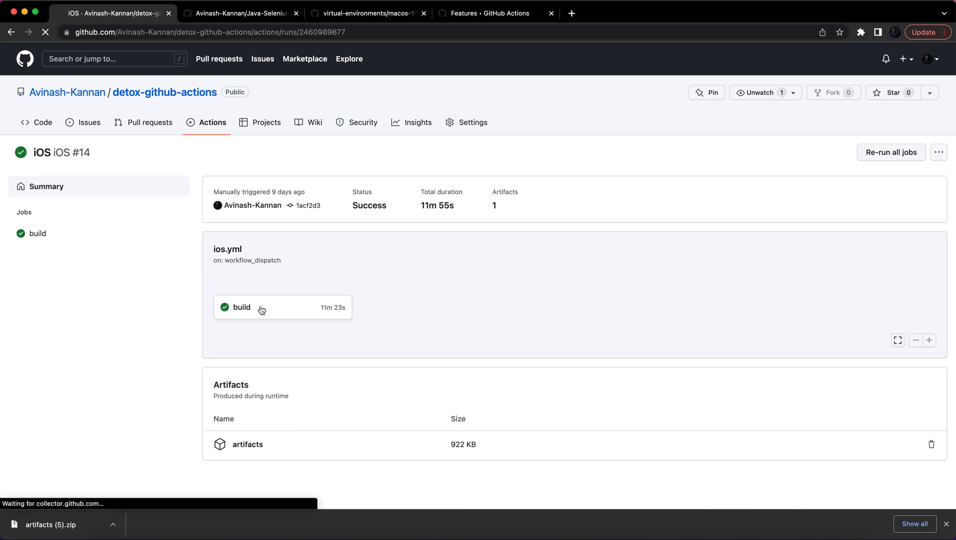
pyautogui.click(242, 307)
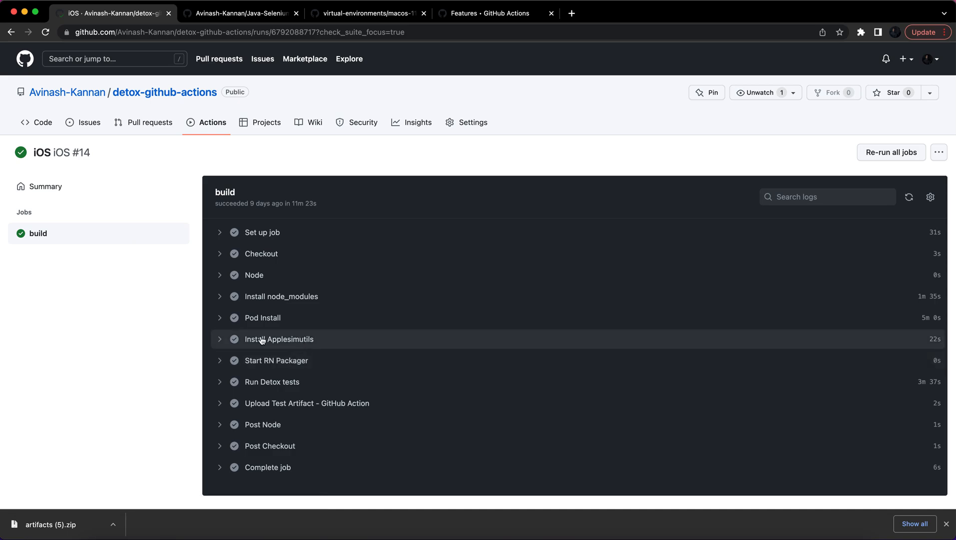
pyautogui.moveTo(223, 319)
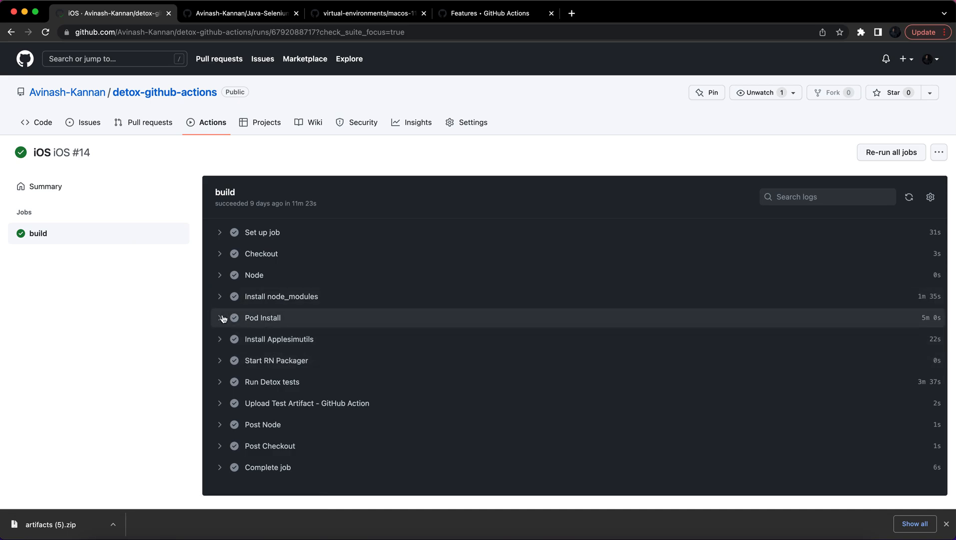
pyautogui.click(220, 318)
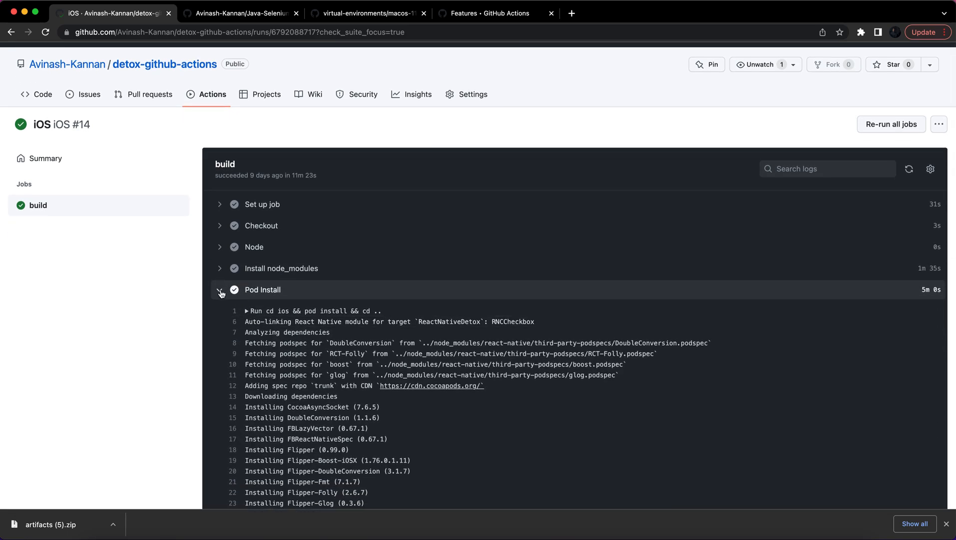